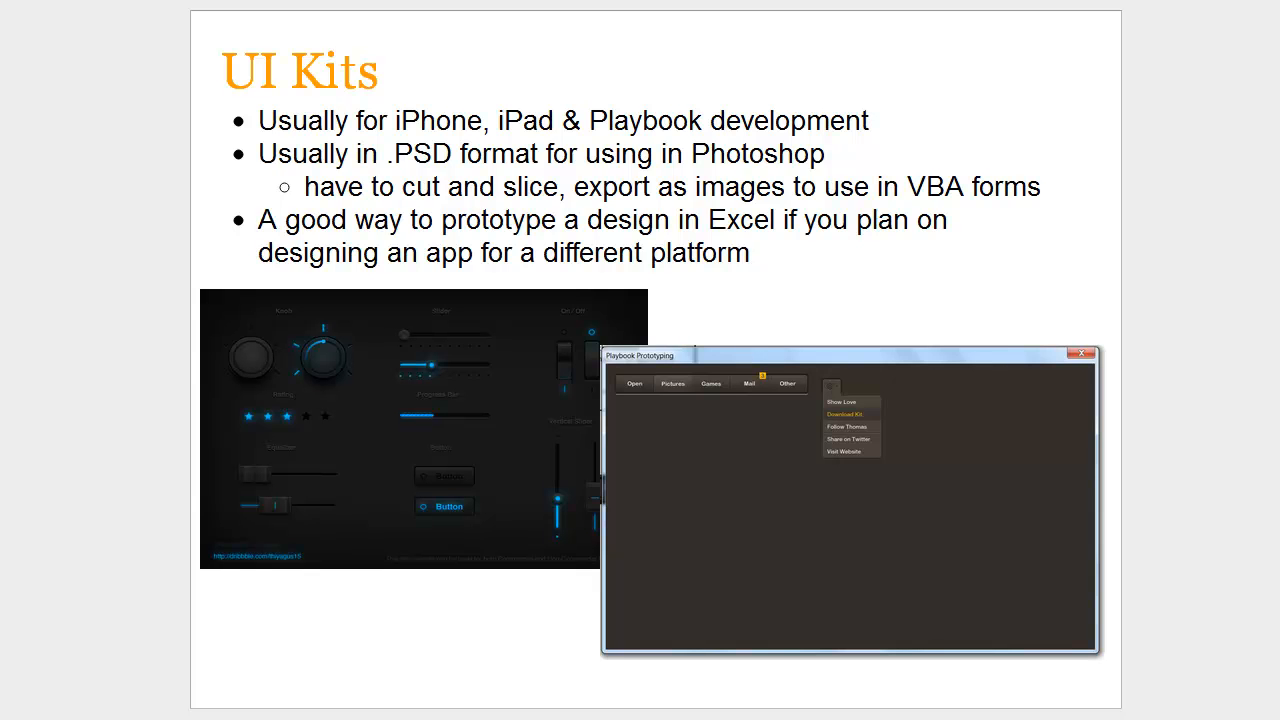
mouse_move(188, 524)
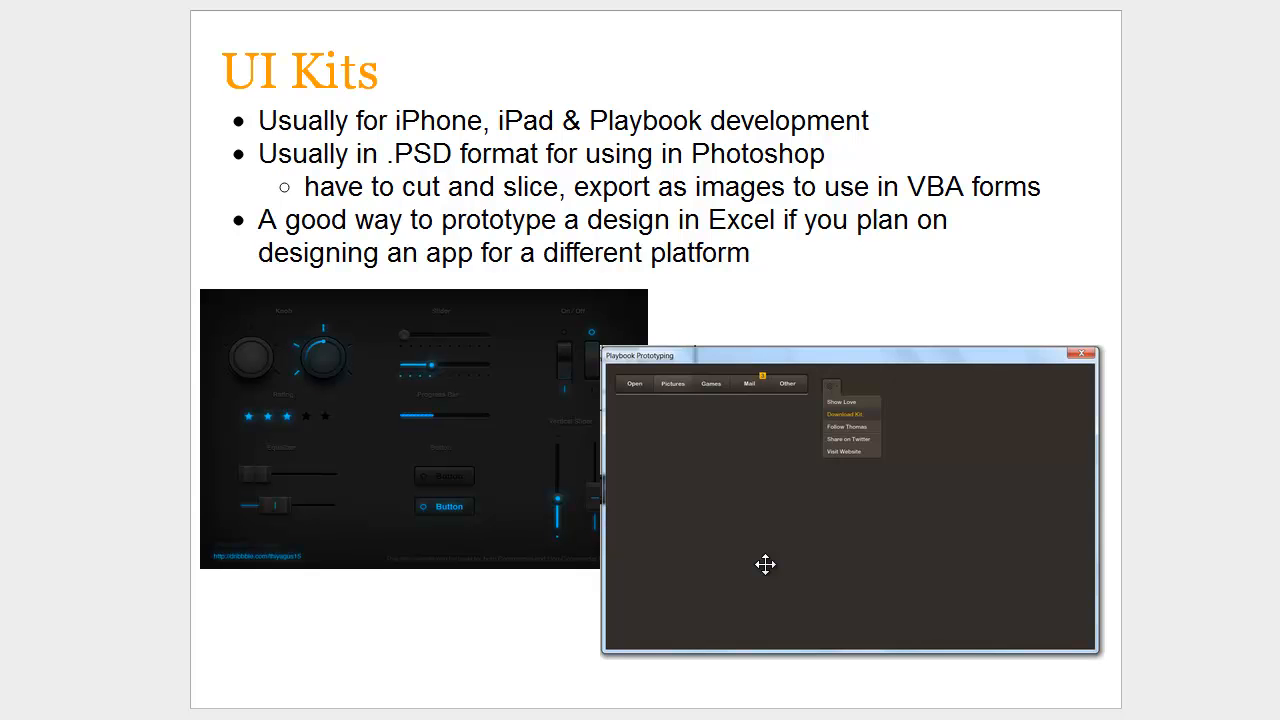
mouse_move(670, 560)
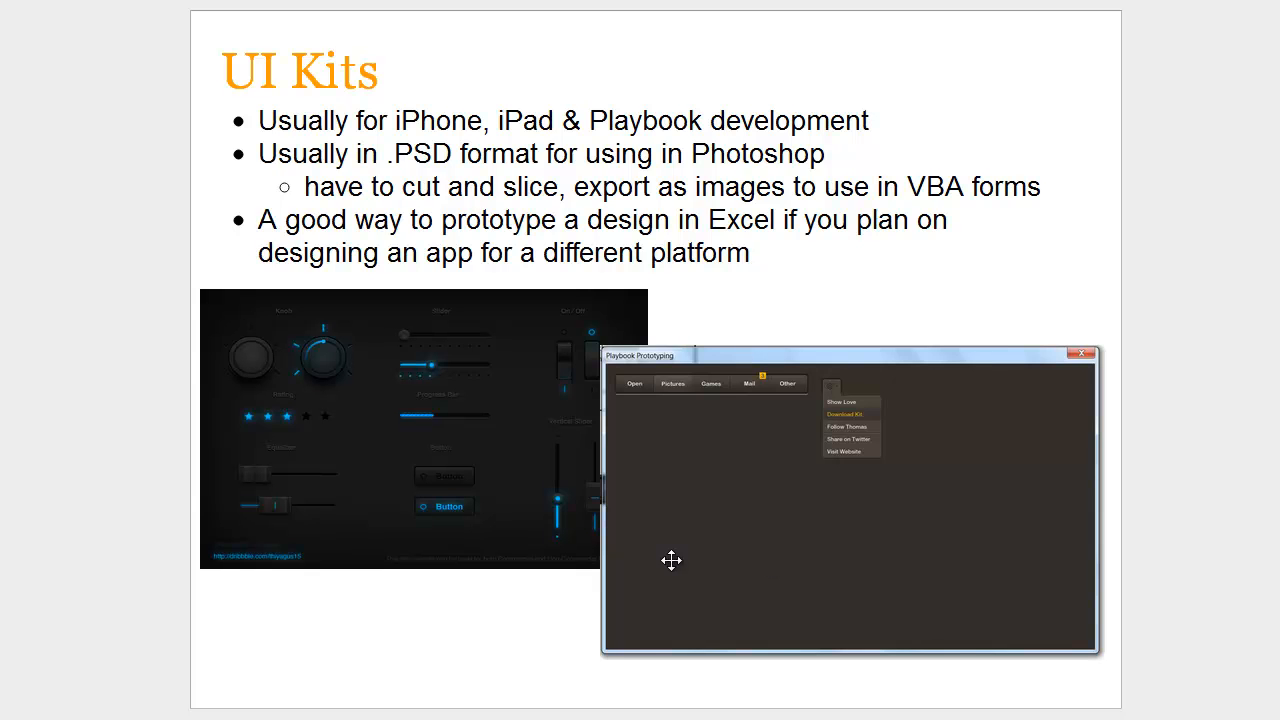
Inspect the dark UI kit widget image on the slide
click(420, 430)
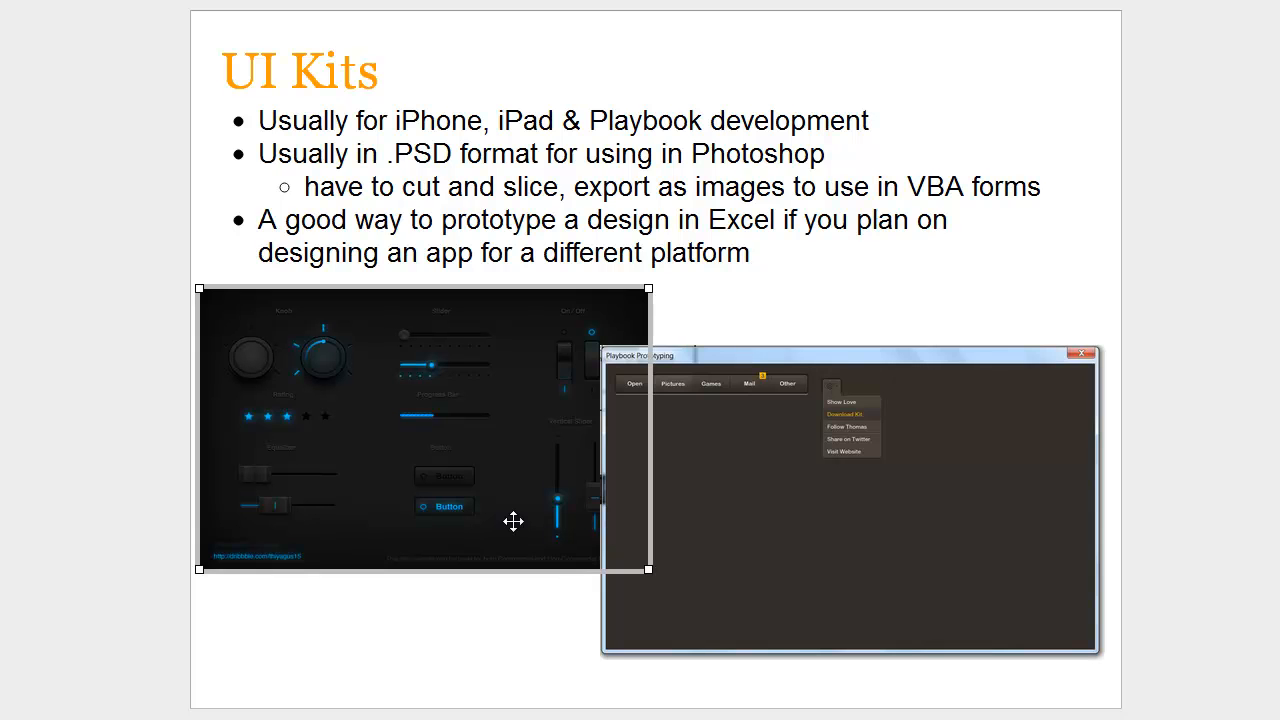
click(406, 618)
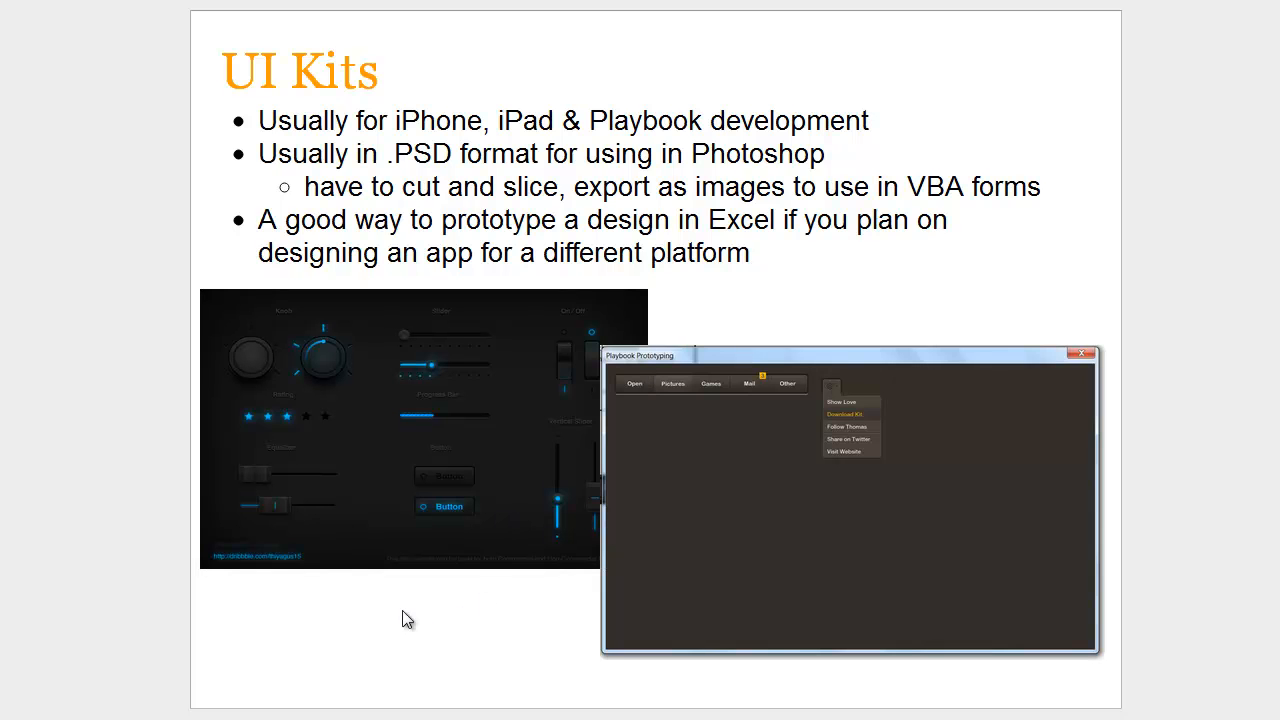
mouse_move(460, 414)
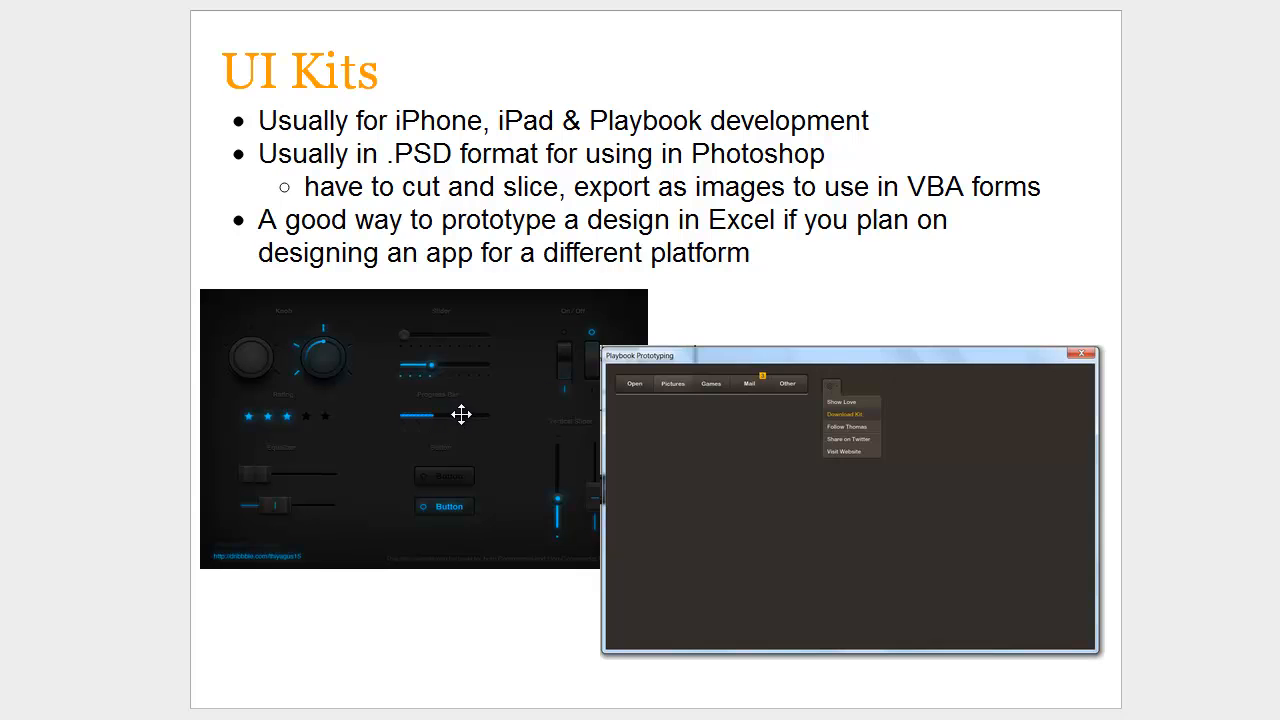
mouse_move(484, 630)
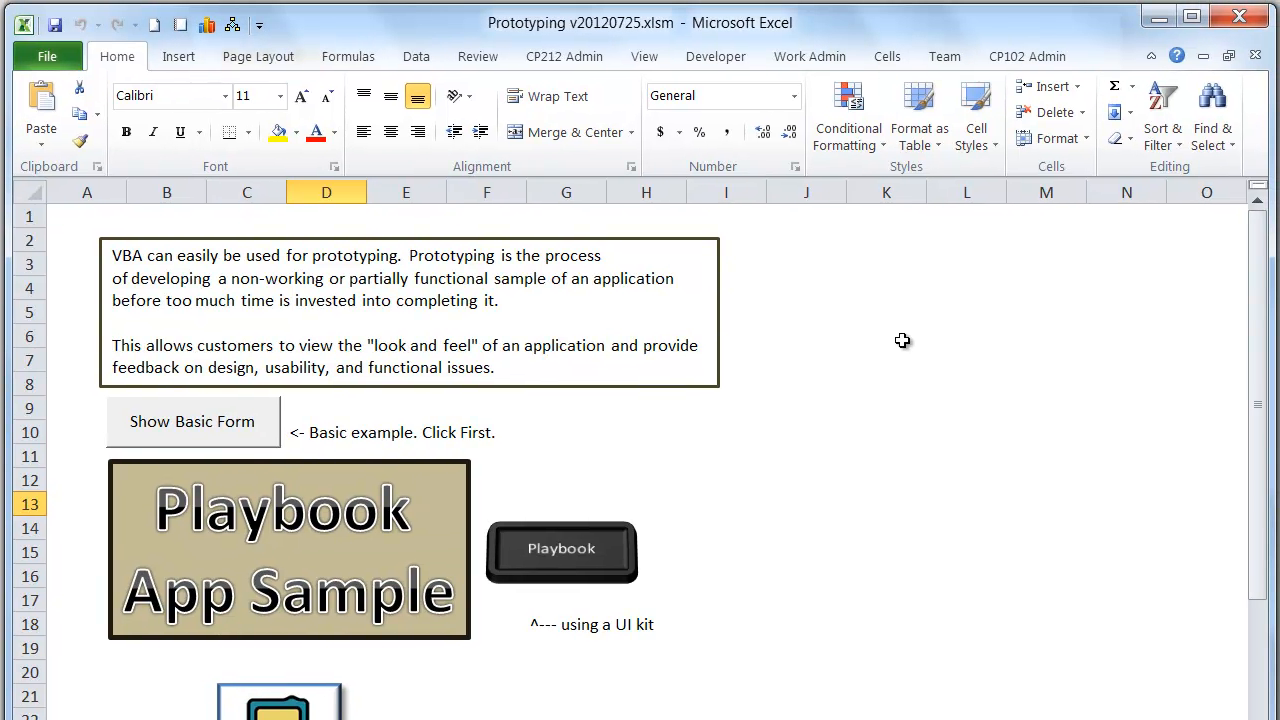
scroll(down, 3)
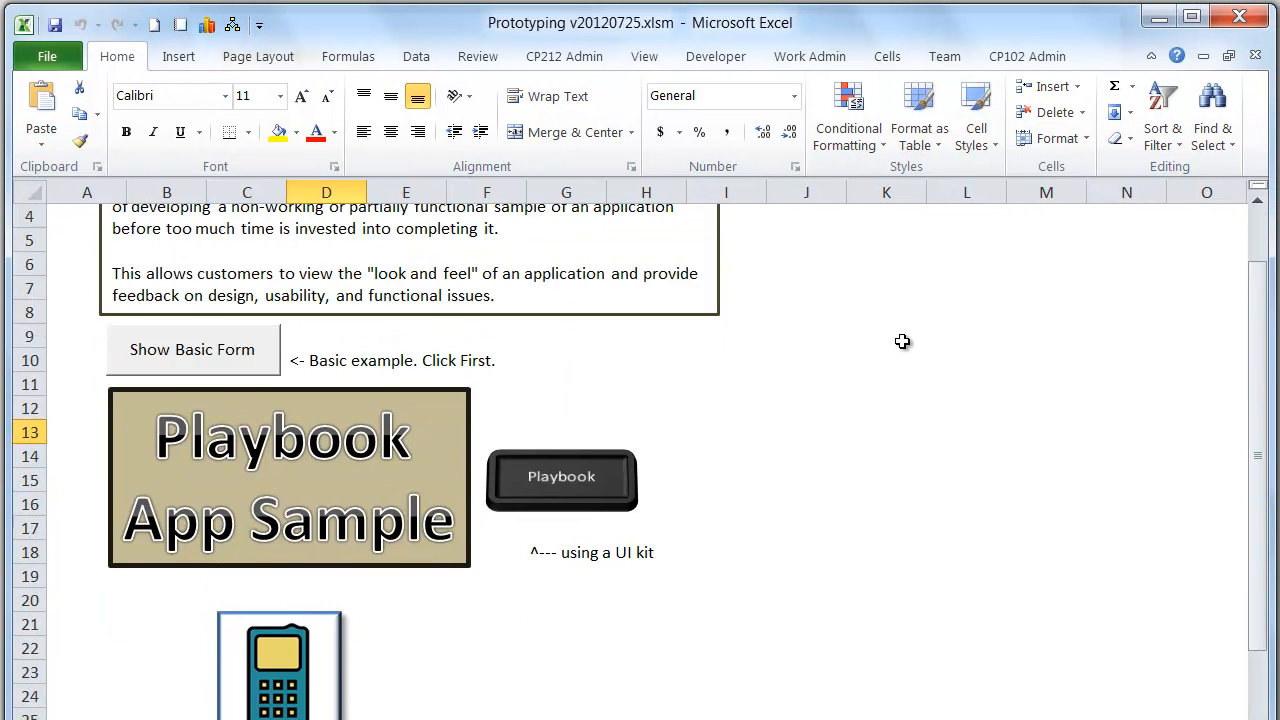
scroll(up, 3)
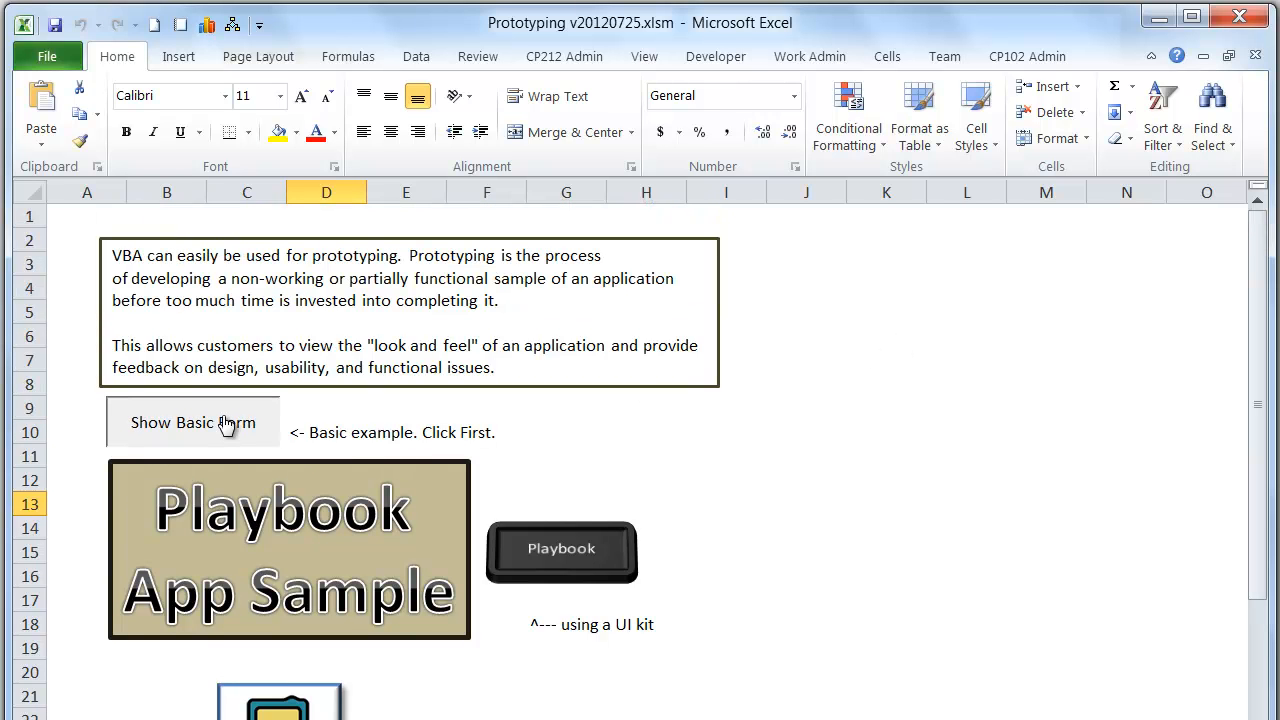
Run the basic example form, browse its empty page, jar photo, games and other sections, then close it
click(192, 422)
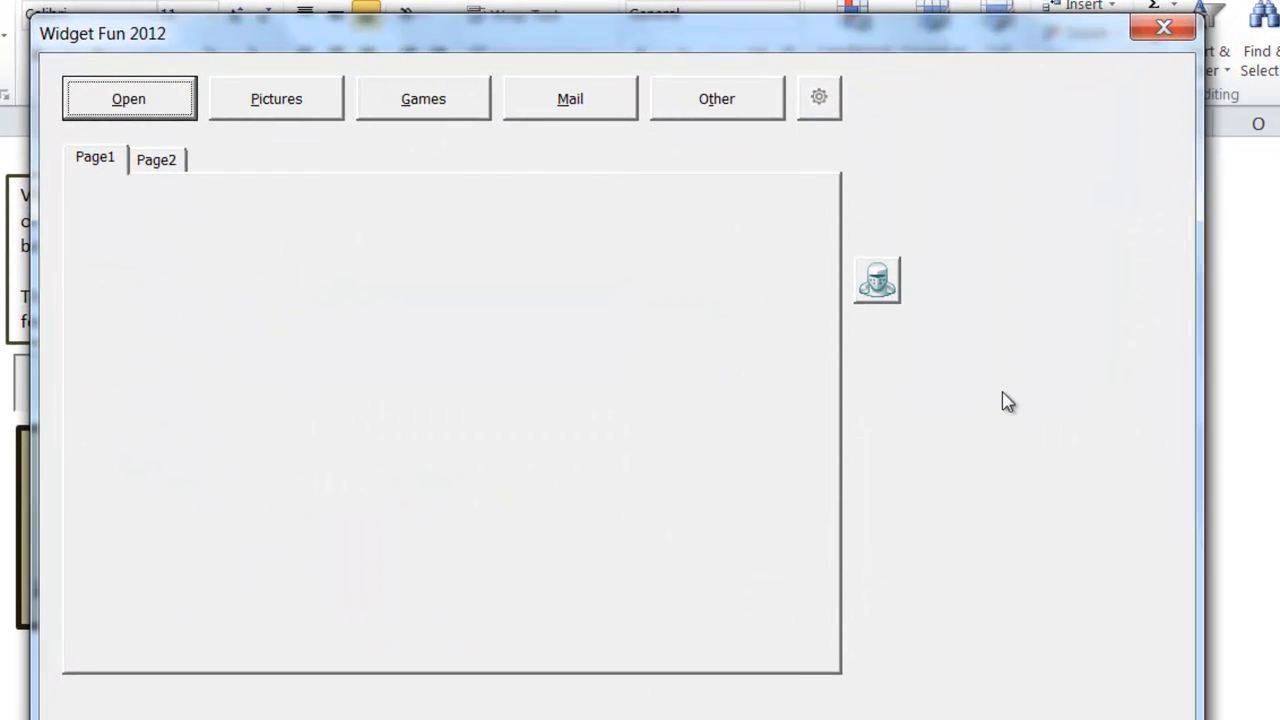
mouse_move(1000, 384)
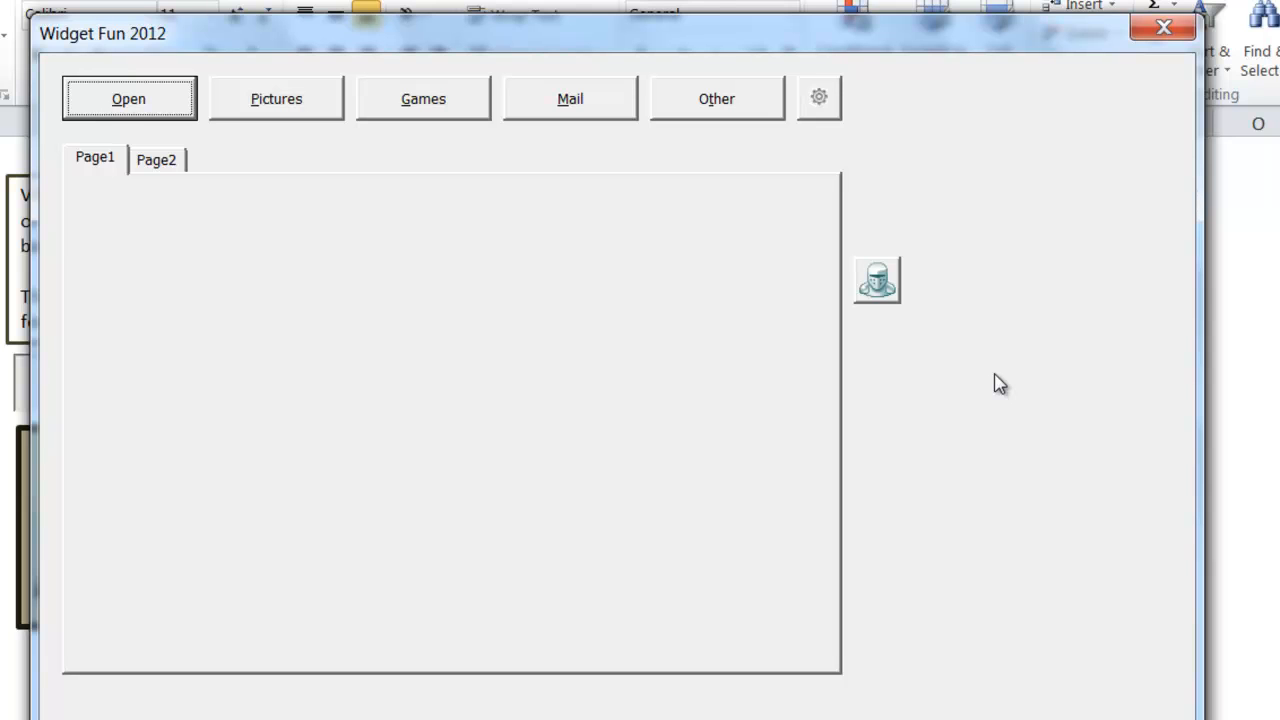
mouse_move(240, 142)
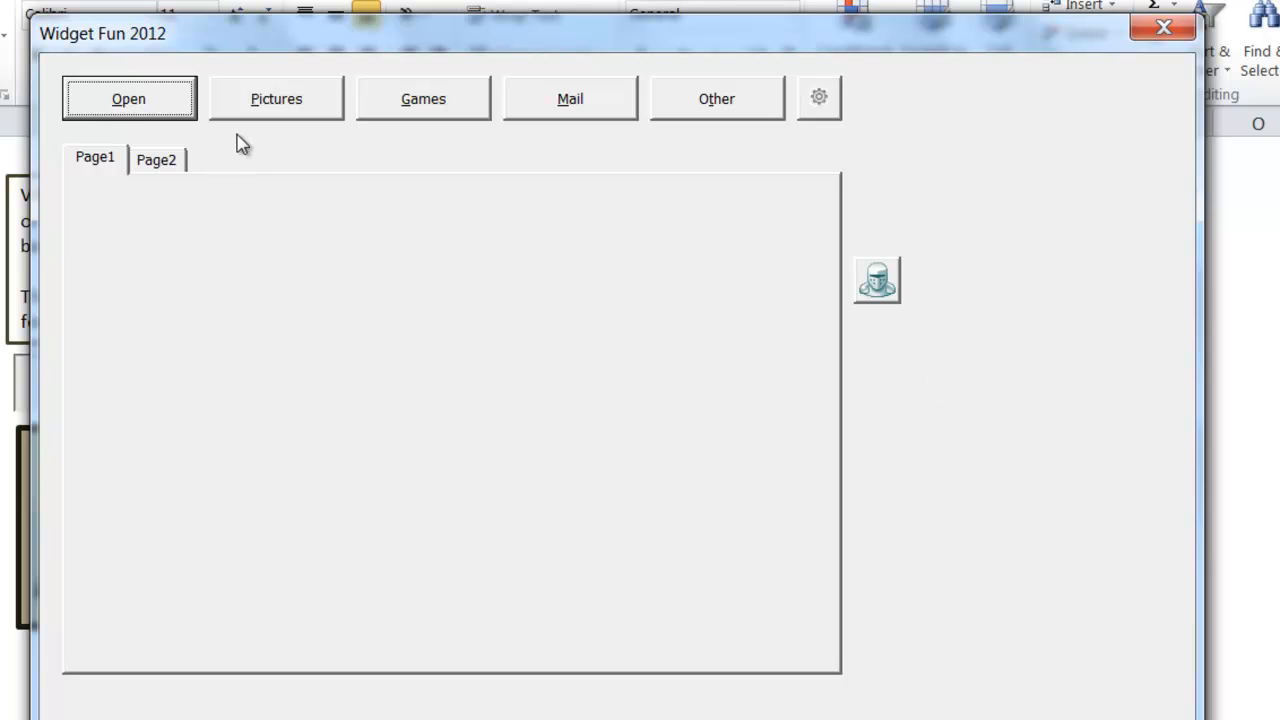
mouse_move(170, 144)
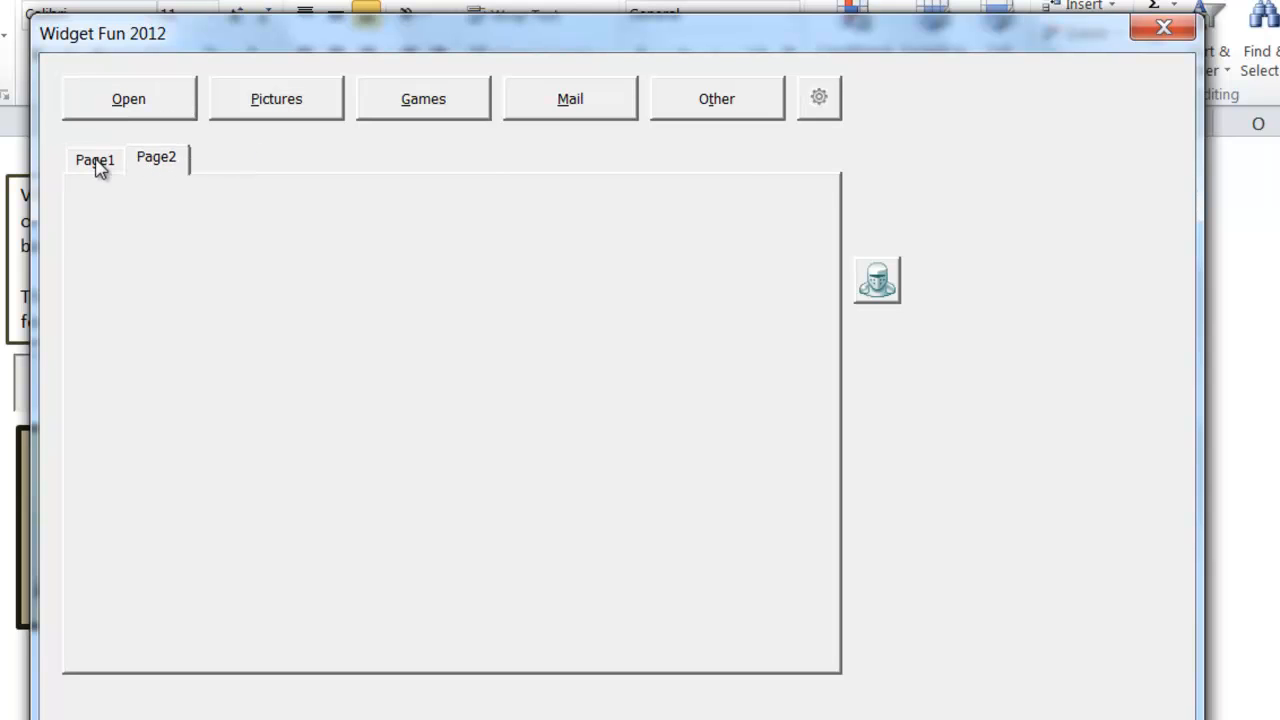
mouse_move(276, 98)
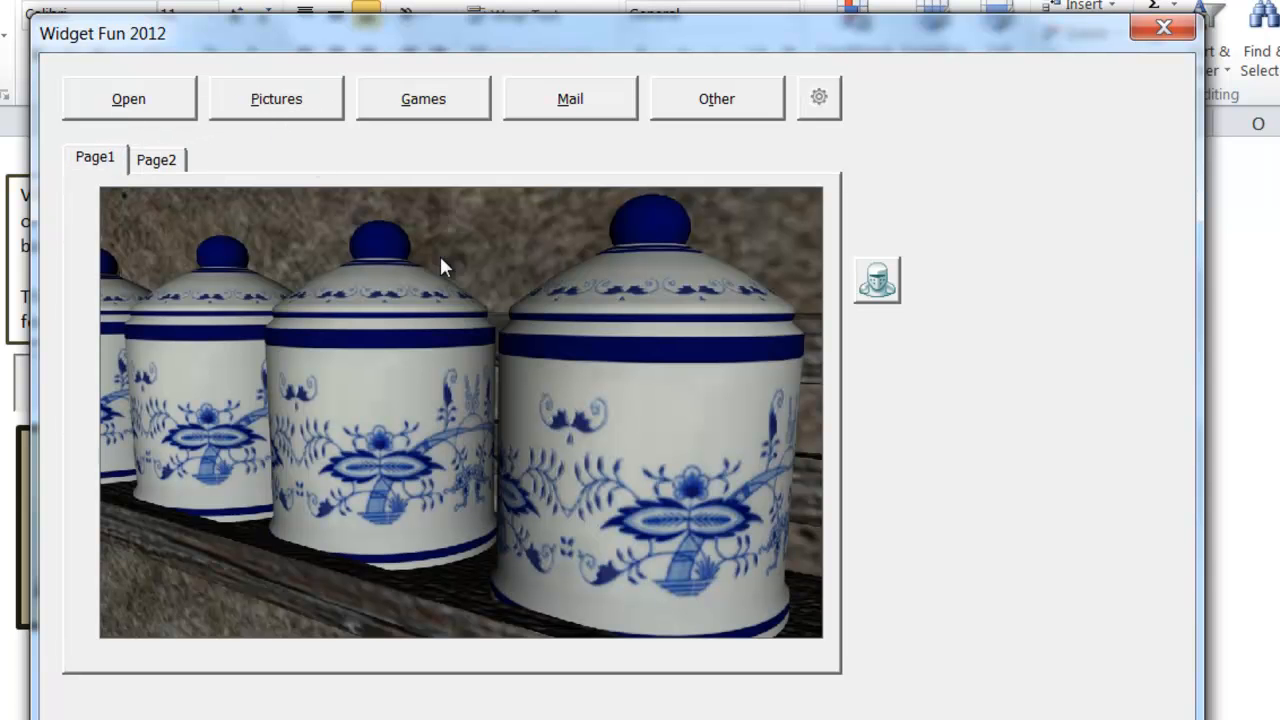
click(156, 156)
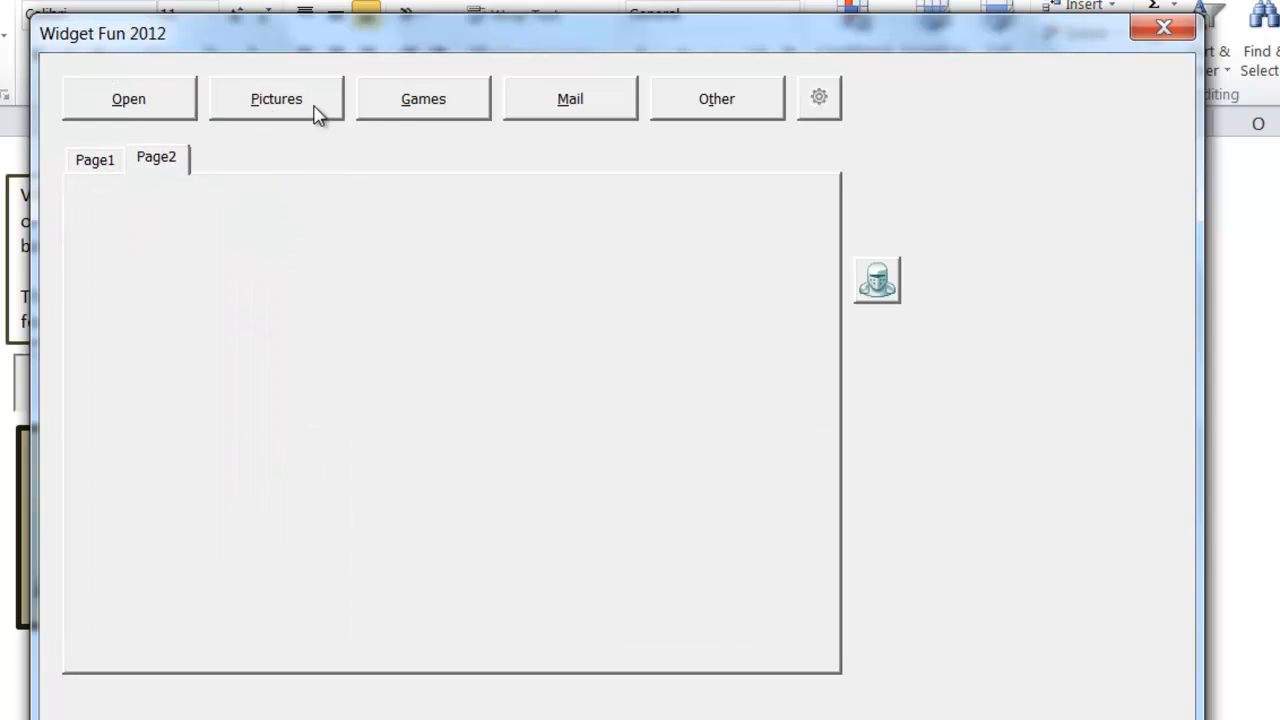
click(276, 98)
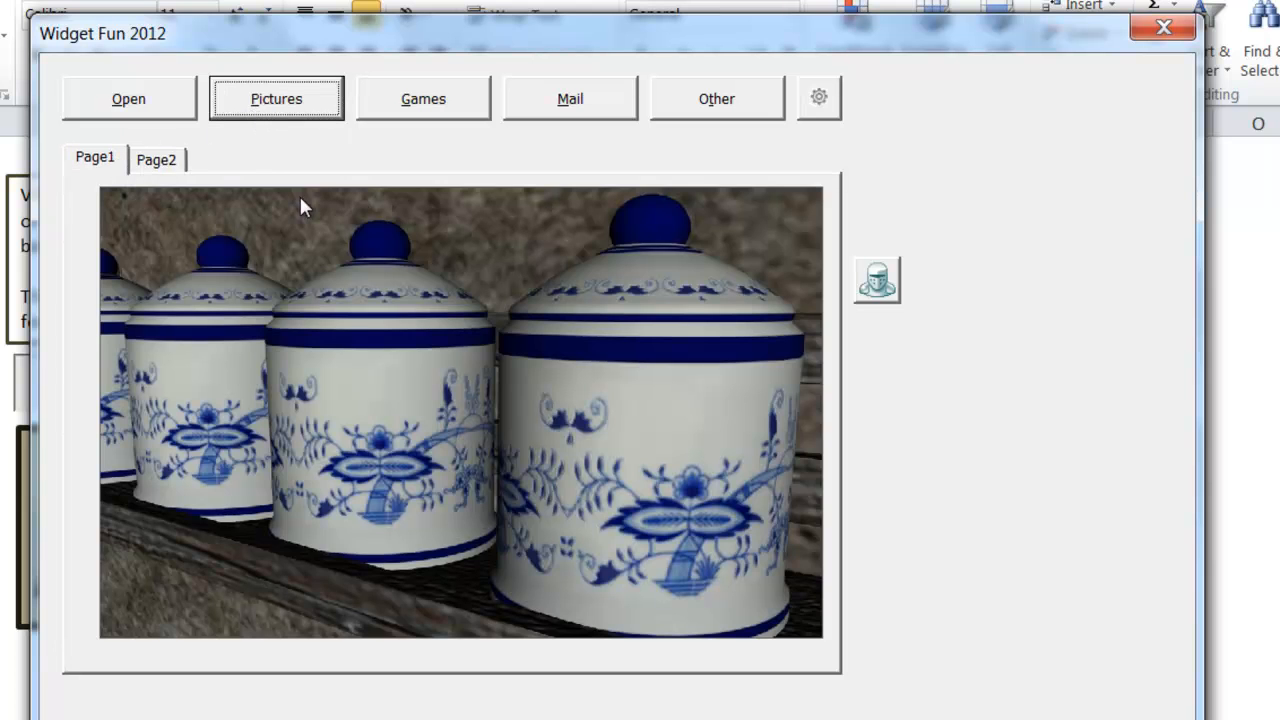
click(424, 98)
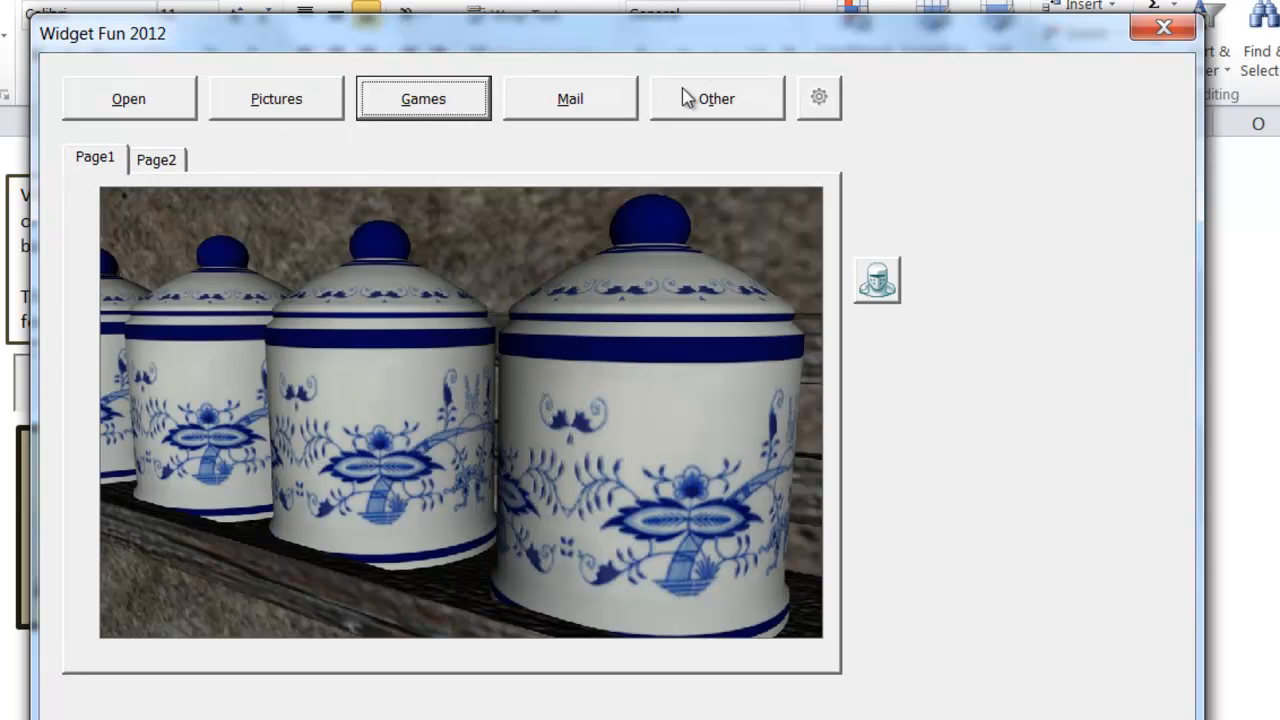
click(570, 98)
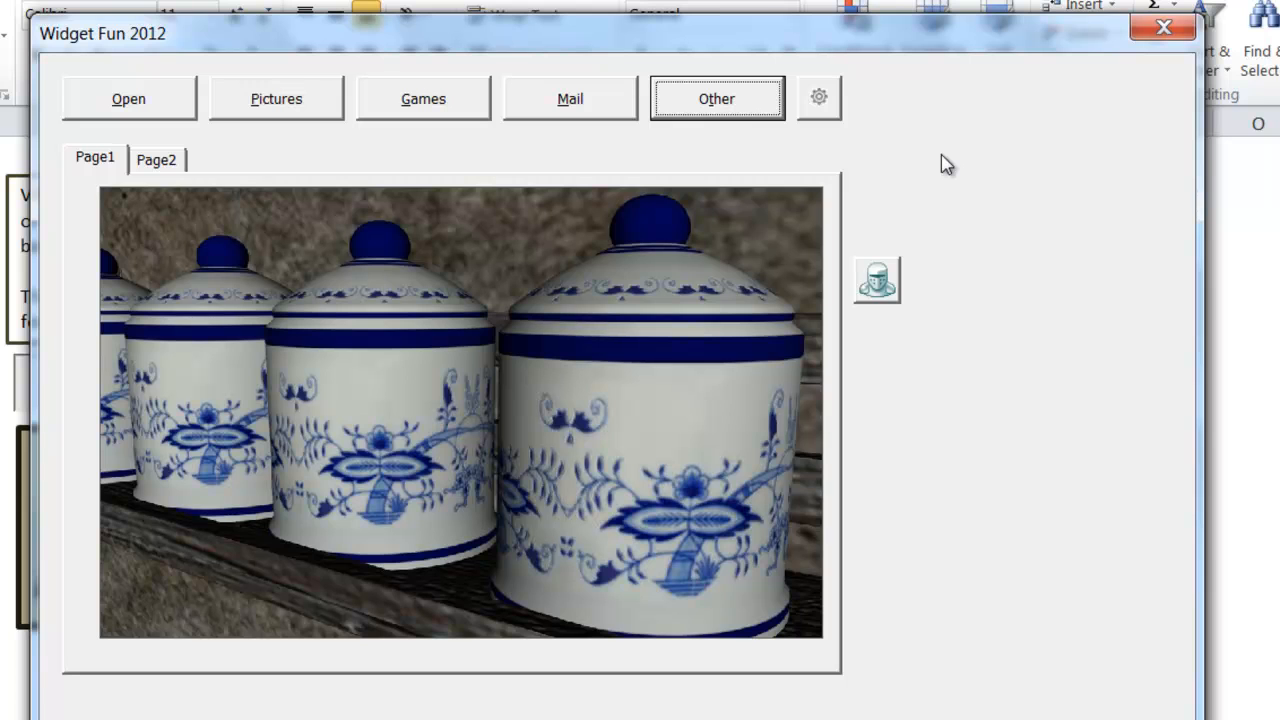
mouse_move(1088, 168)
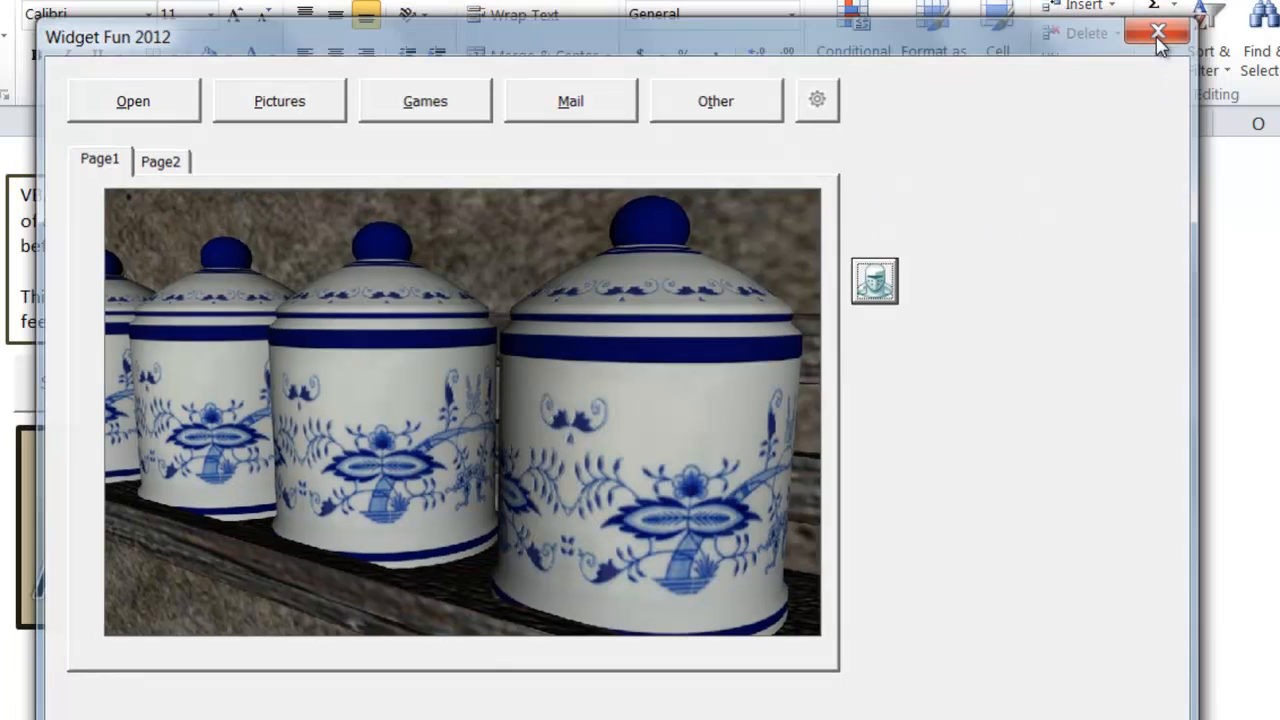
click(1156, 32)
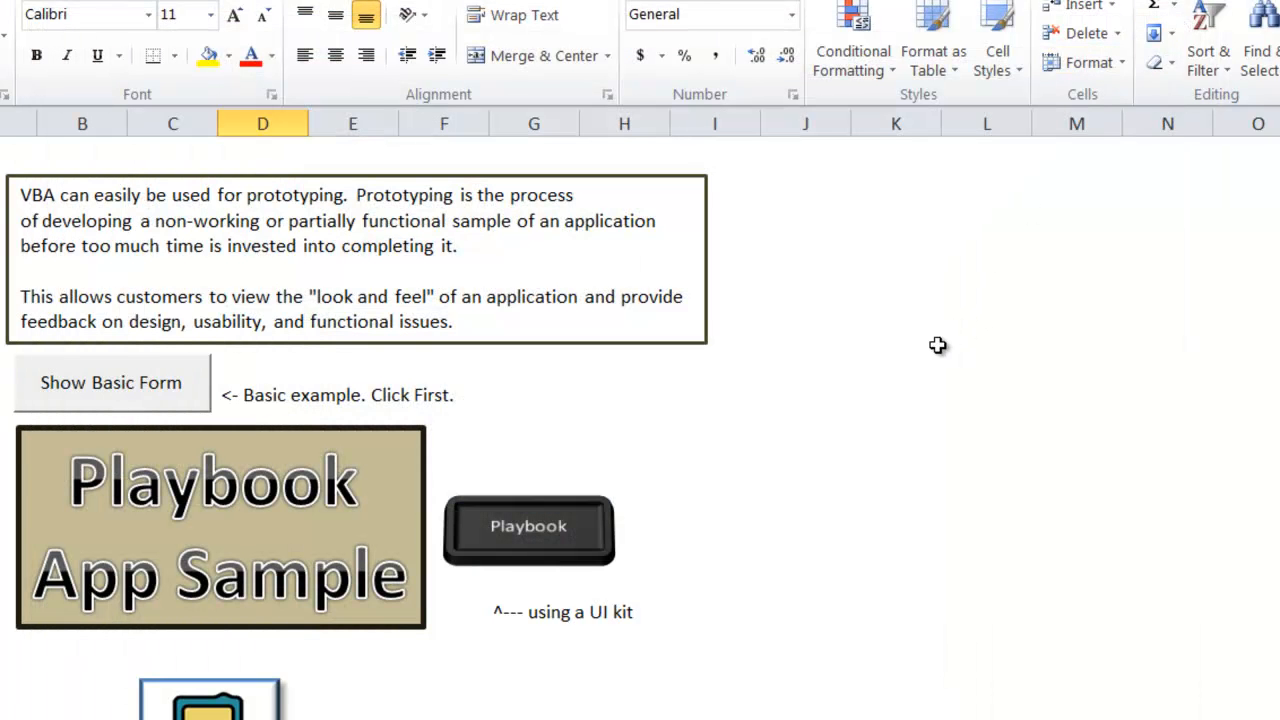
mouse_move(708, 512)
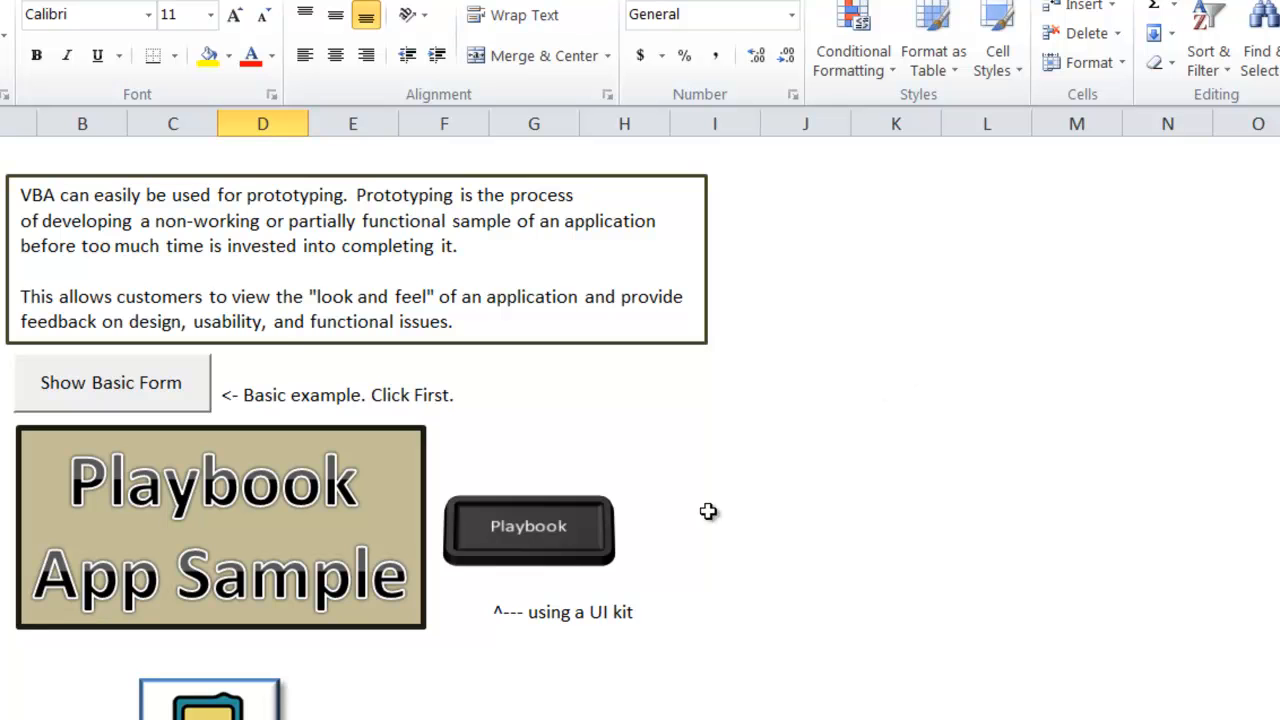
Run the Playbook prototype, test the Mail hotspot message and open the 201205 folder and its subfolder
click(528, 524)
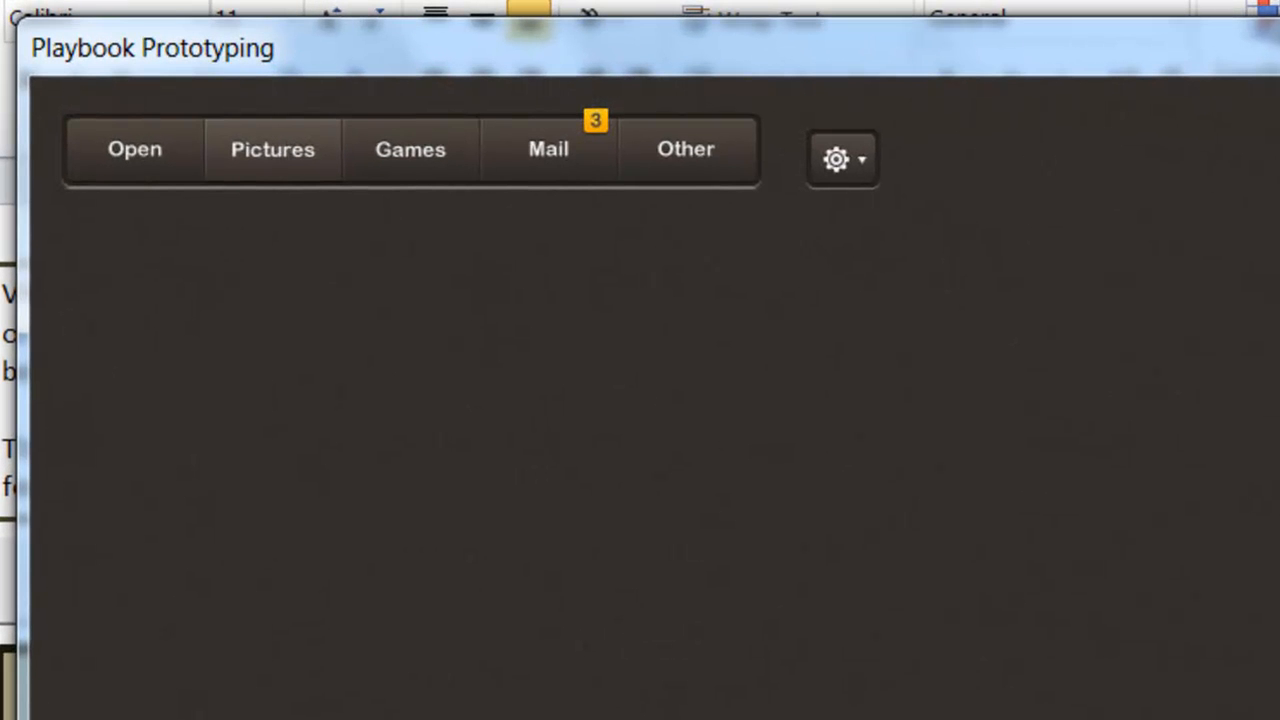
mouse_move(316, 584)
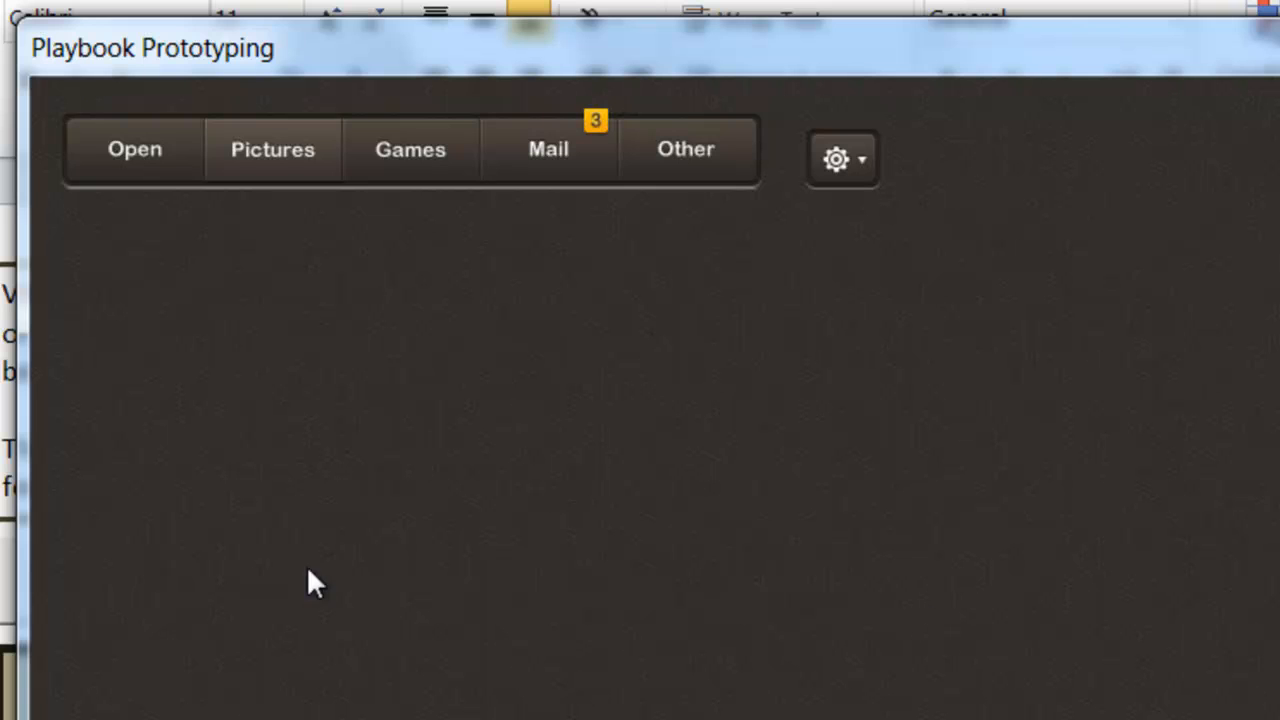
mouse_move(560, 558)
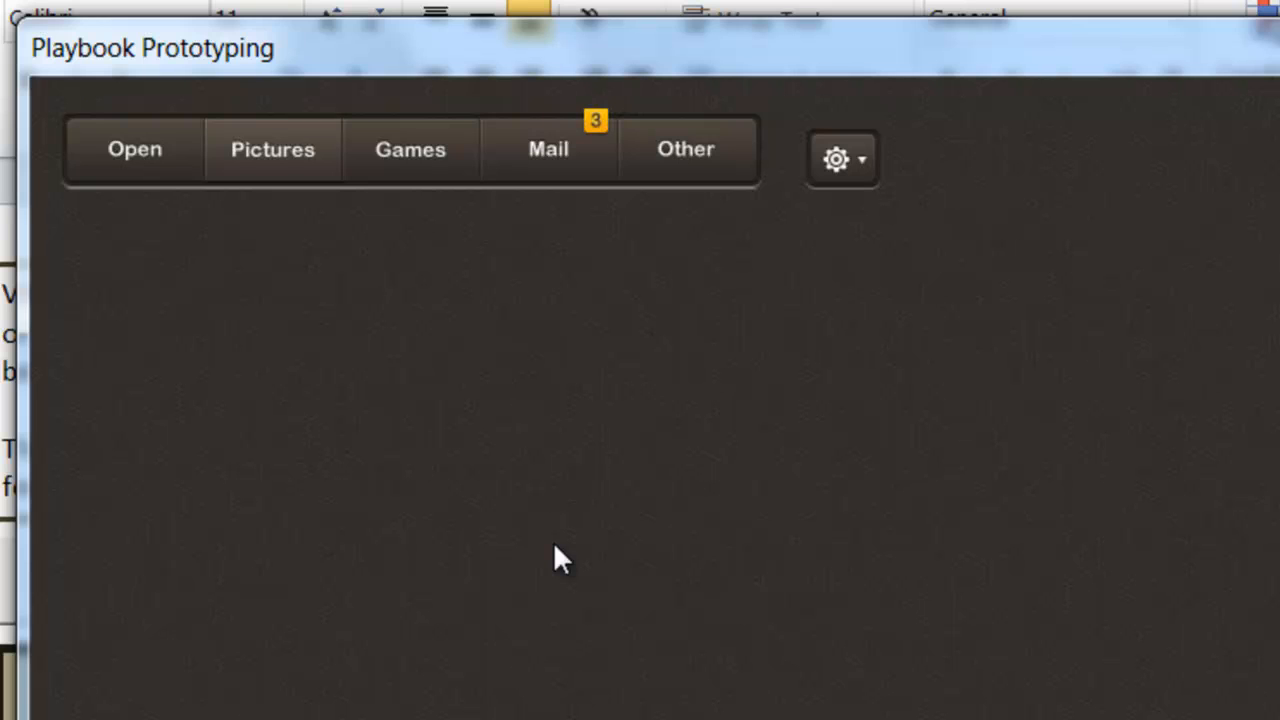
mouse_move(284, 176)
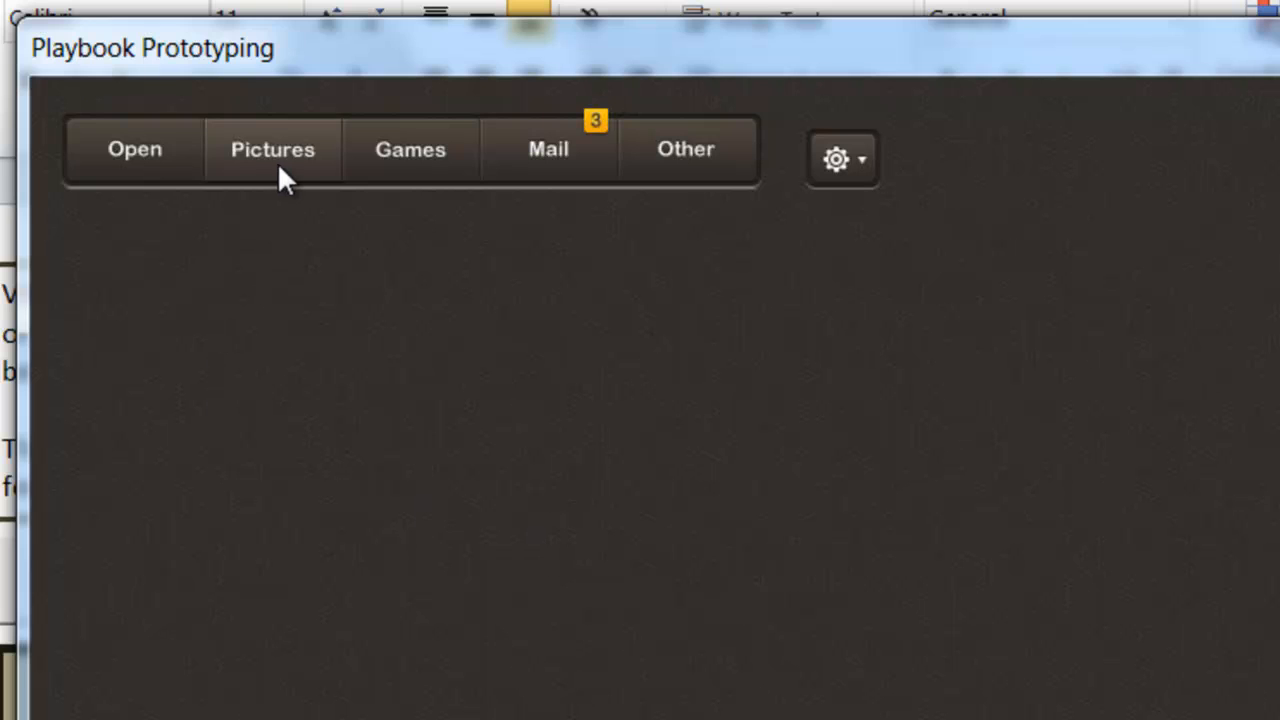
mouse_move(364, 210)
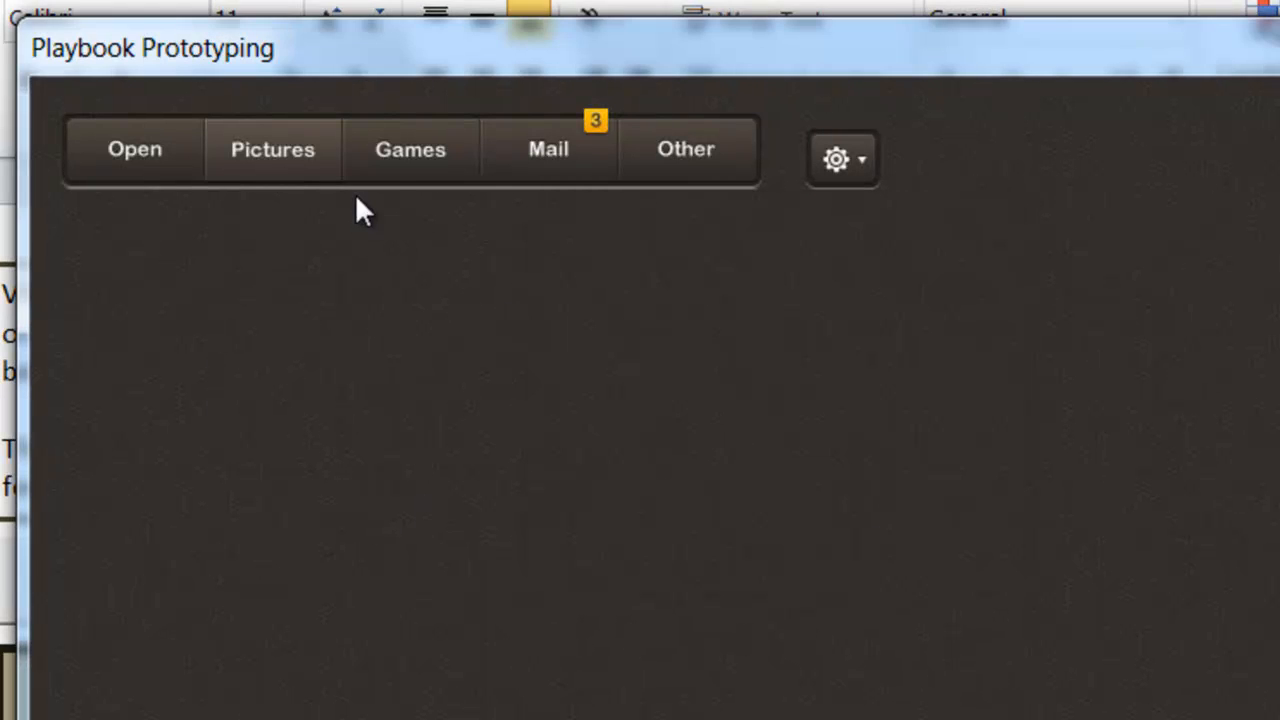
click(548, 148)
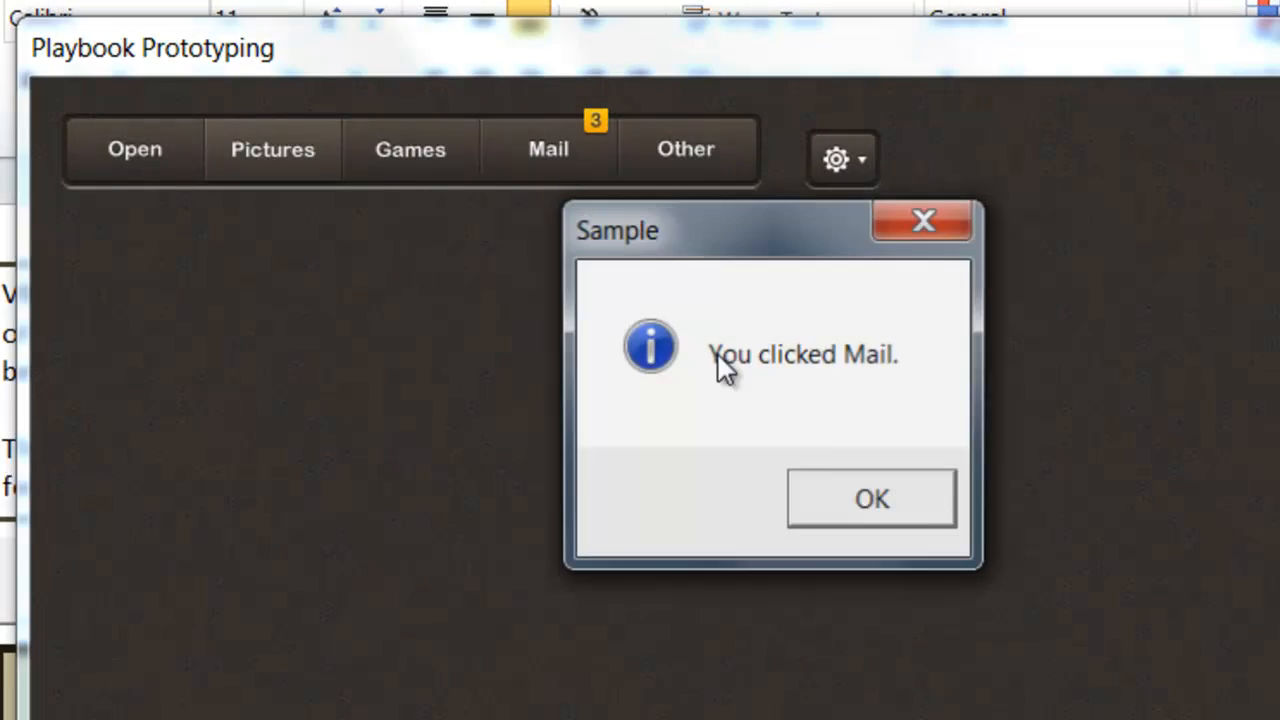
click(872, 498)
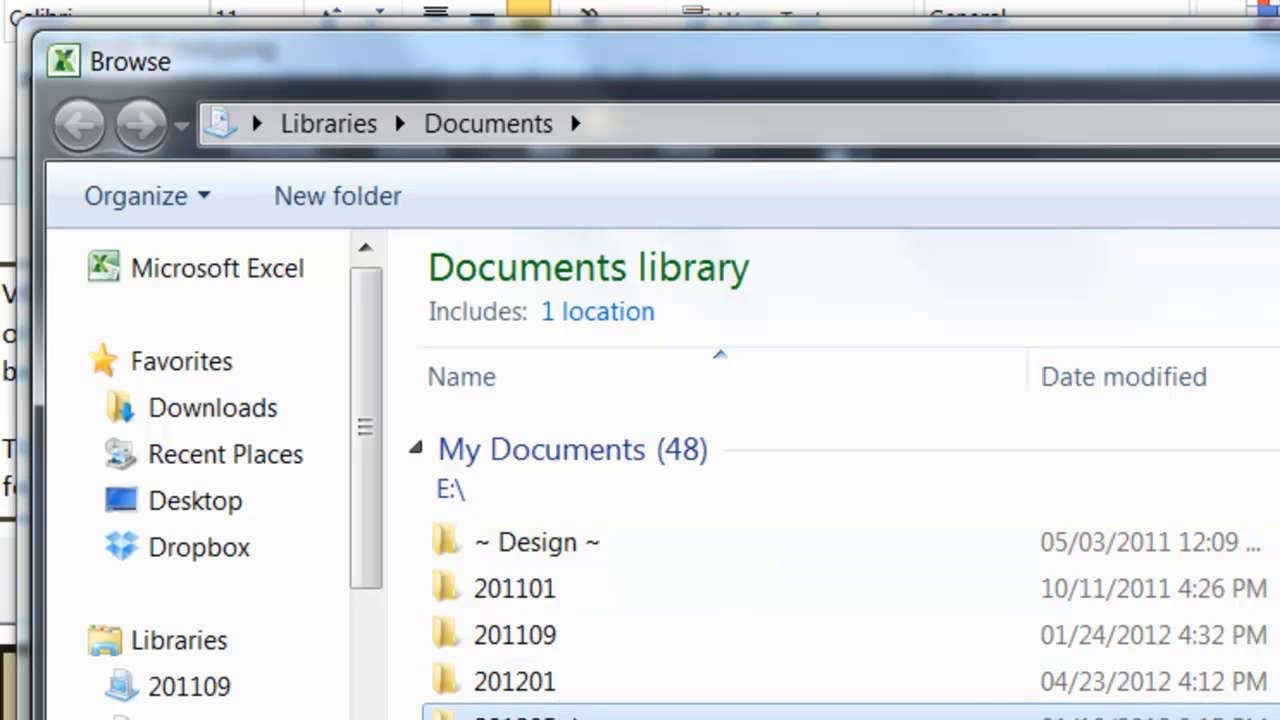
double_click(514, 716)
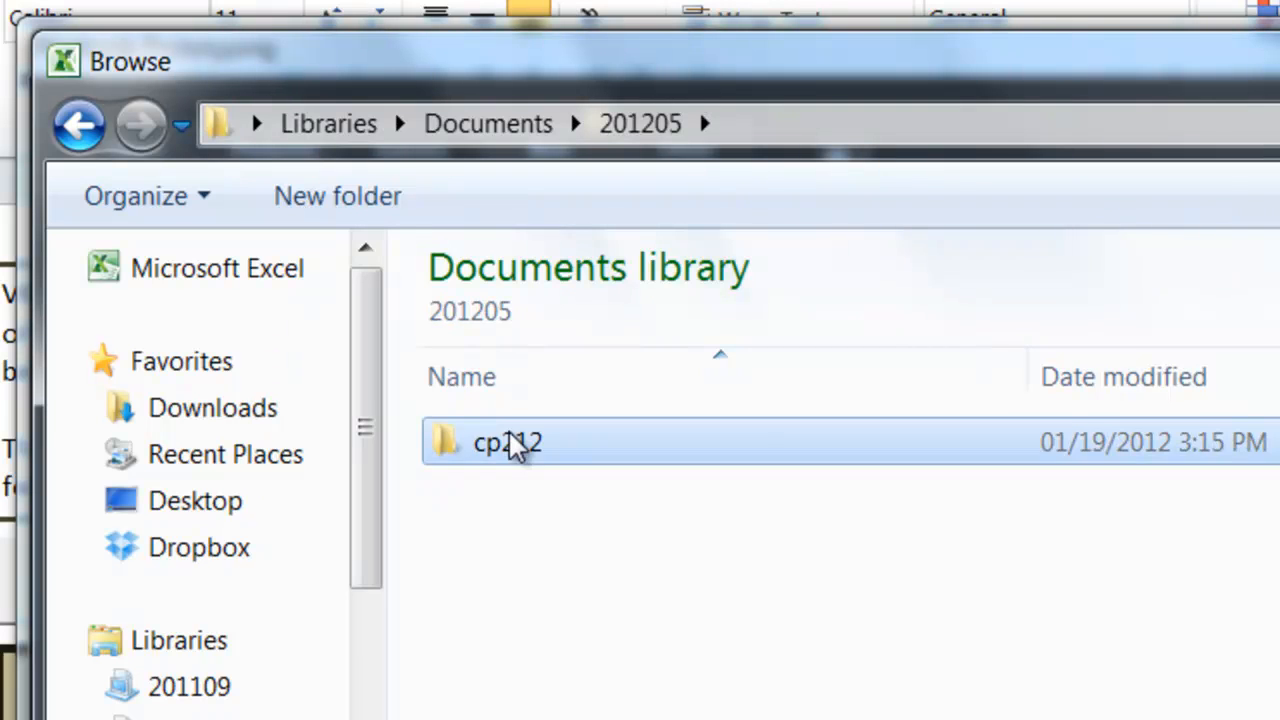
double_click(508, 442)
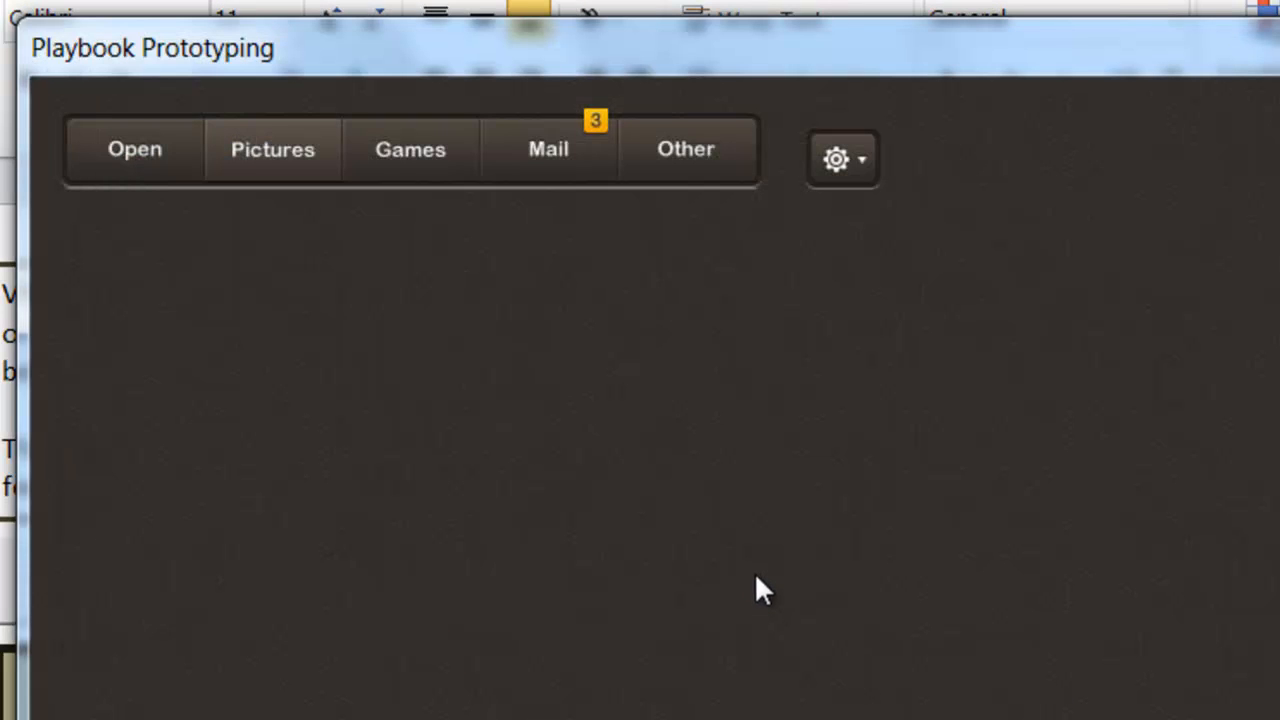
mouse_move(838, 164)
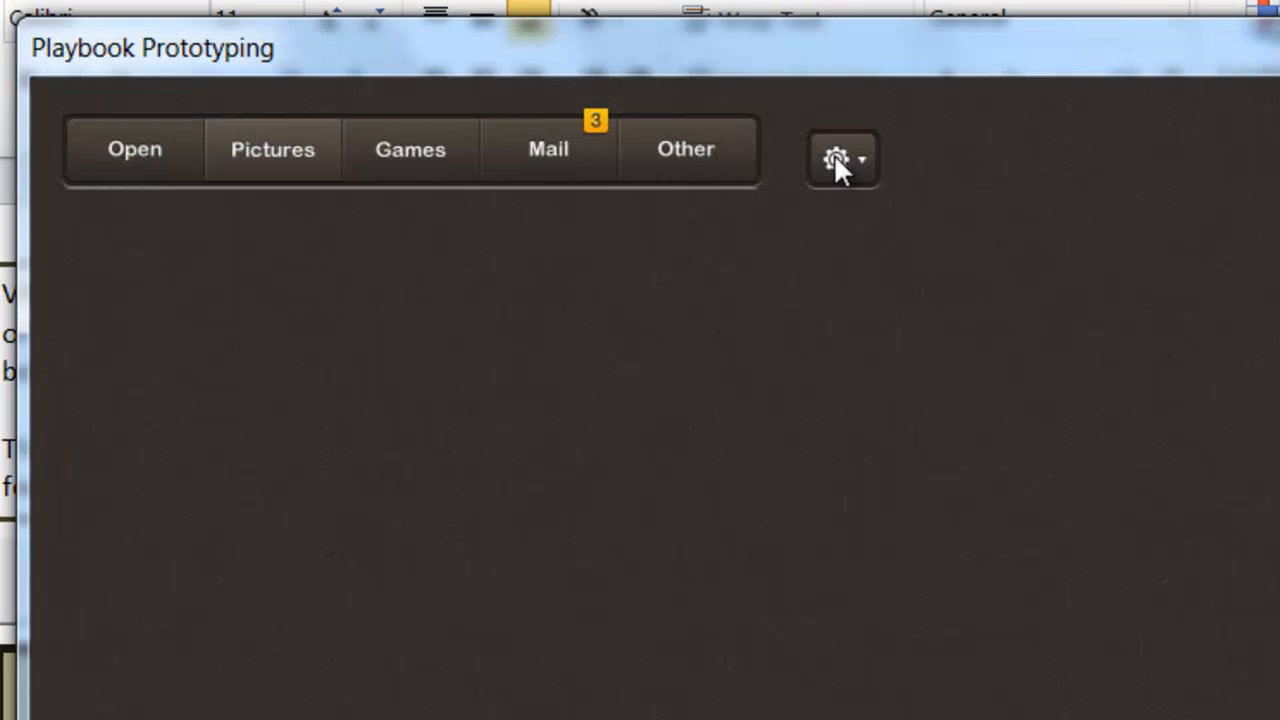
Toggle the hidden settings dropdown image, close the form and select the Open label in the designer
click(836, 158)
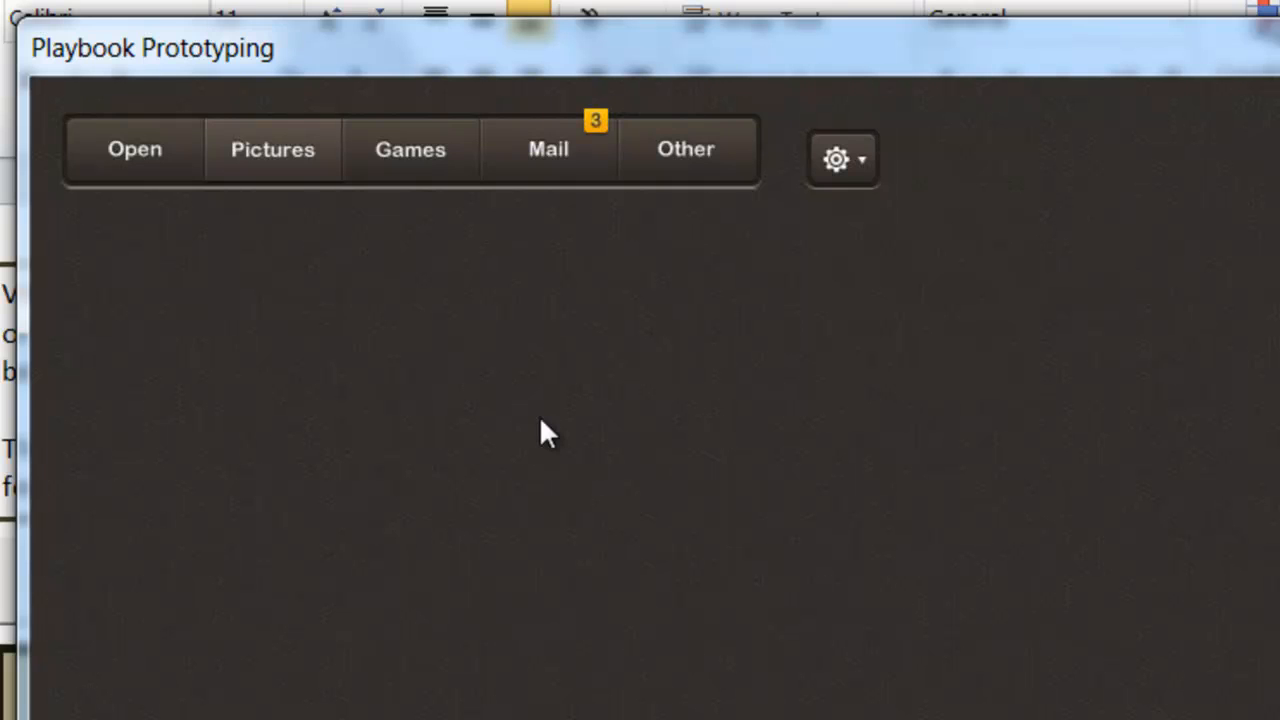
mouse_move(838, 160)
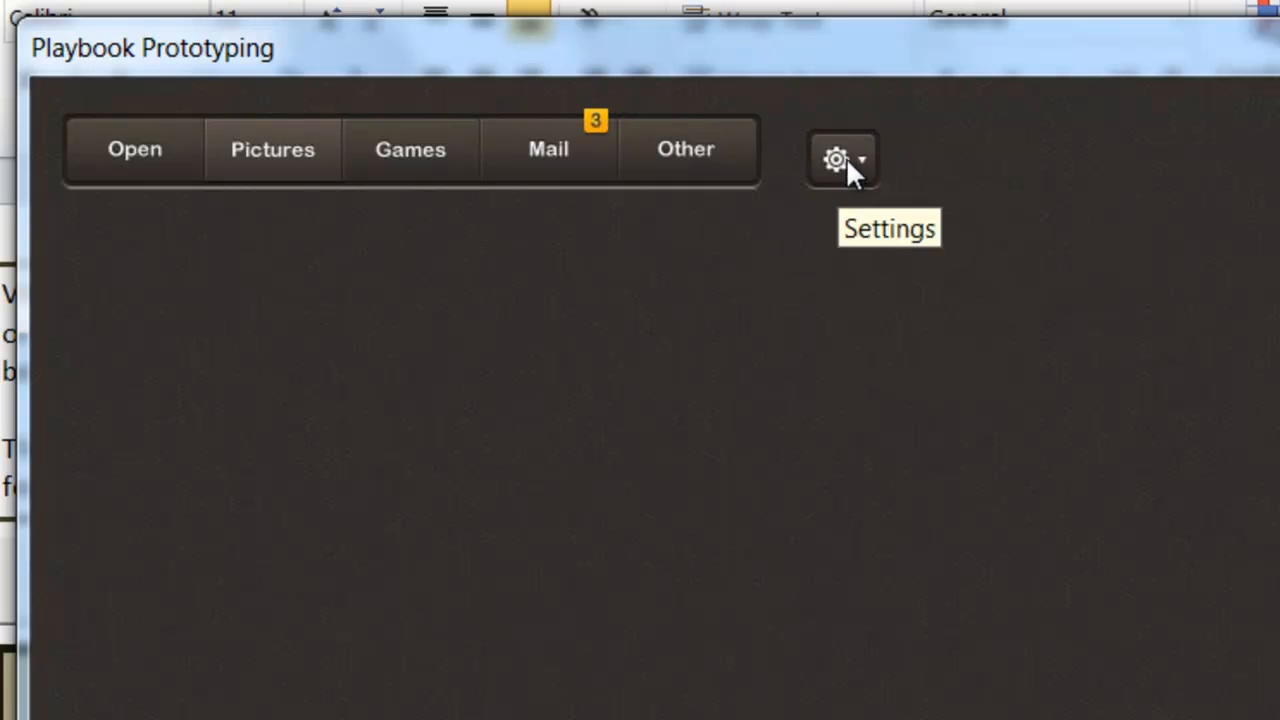
mouse_move(850, 184)
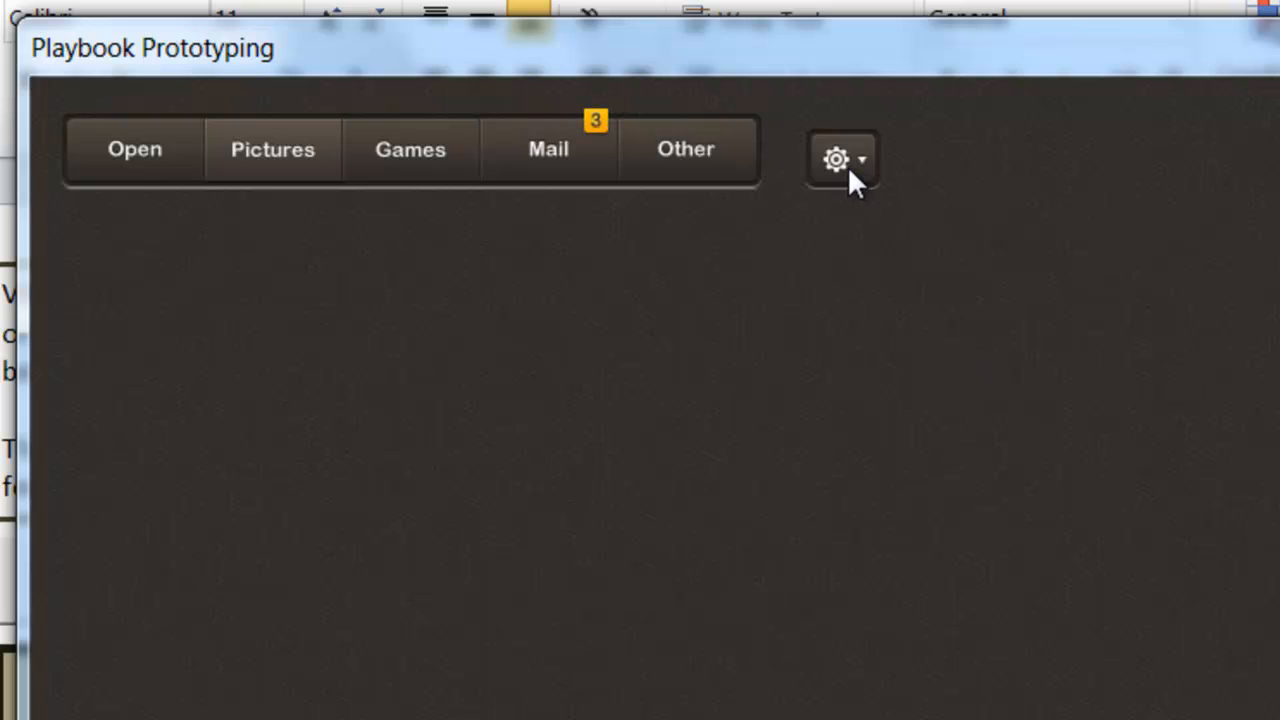
click(836, 160)
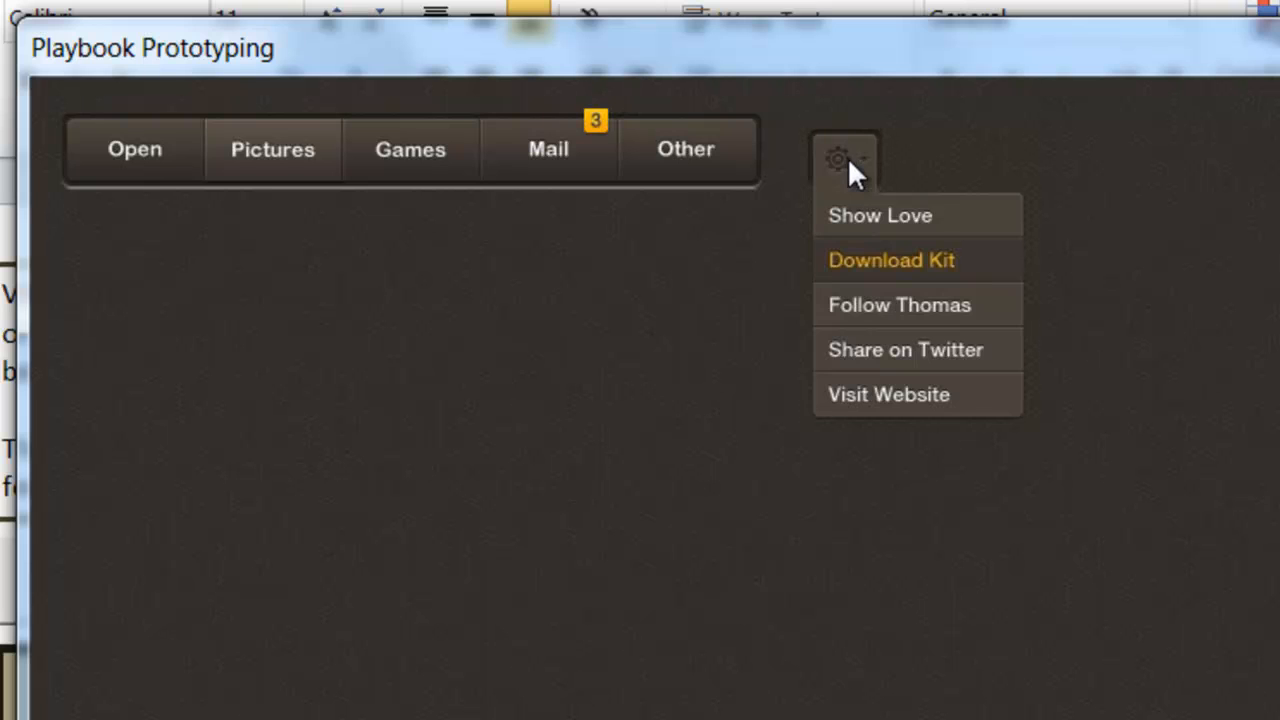
mouse_move(860, 212)
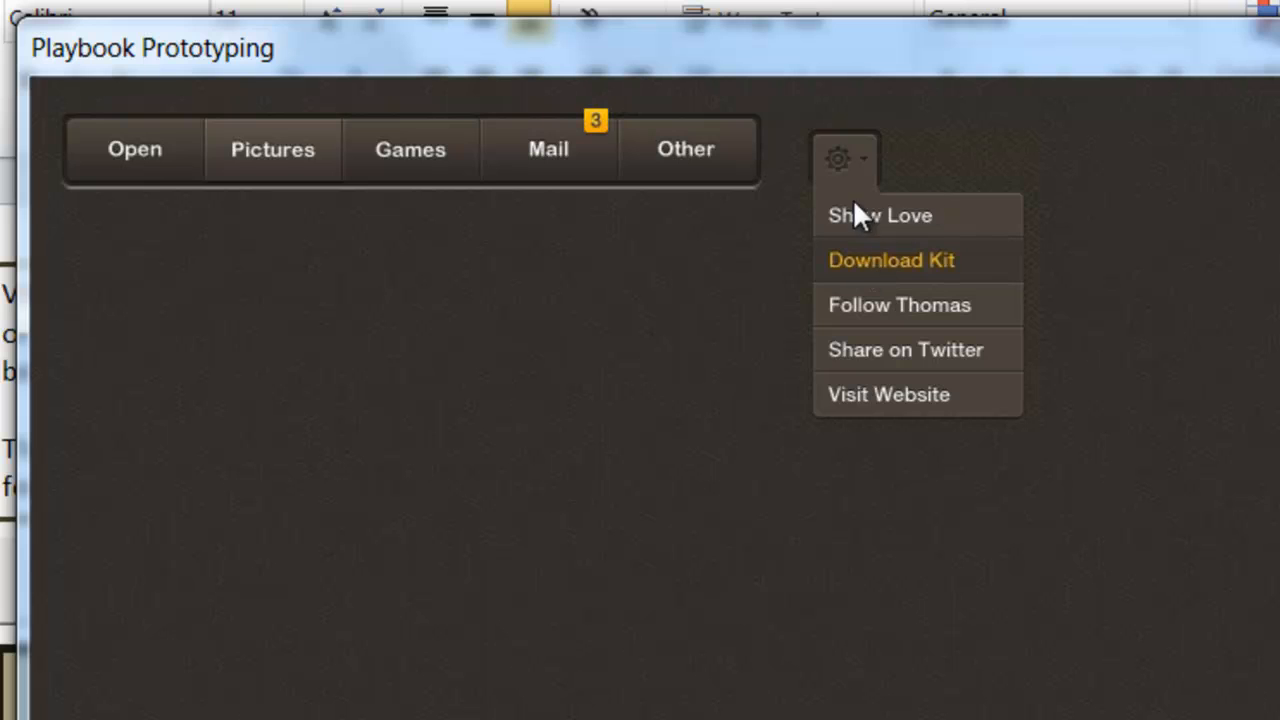
mouse_move(904, 418)
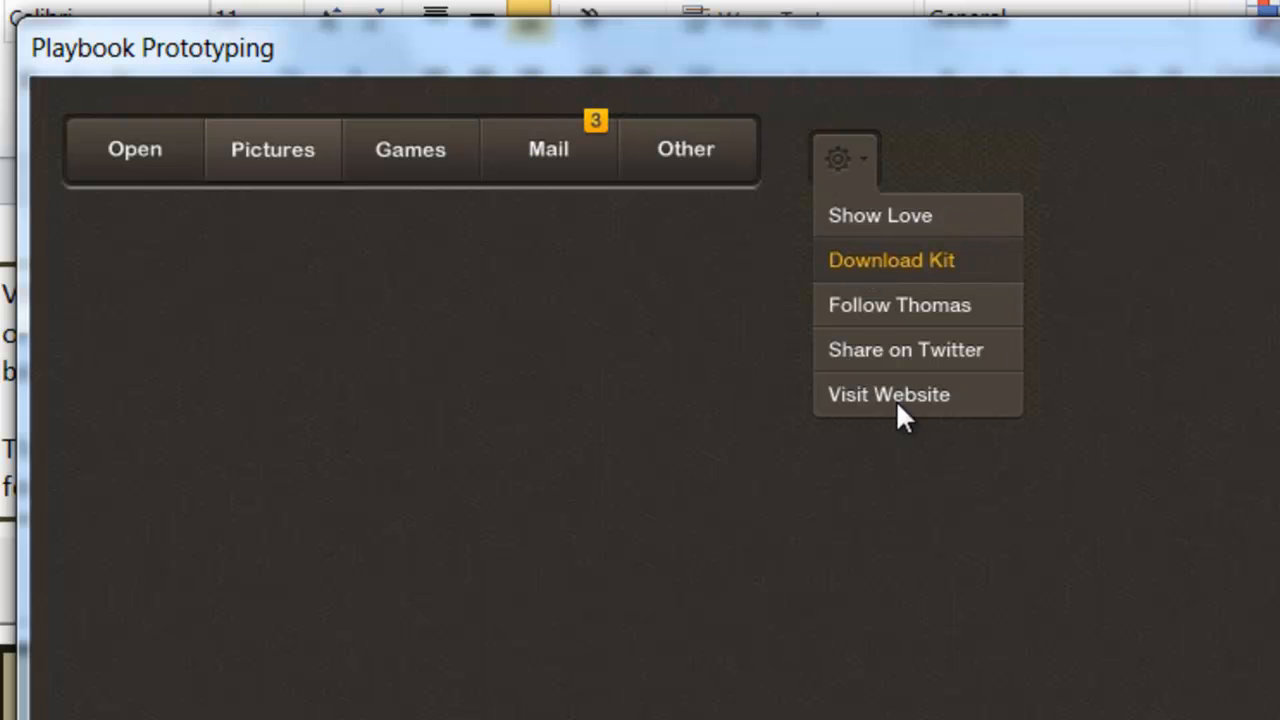
mouse_move(936, 408)
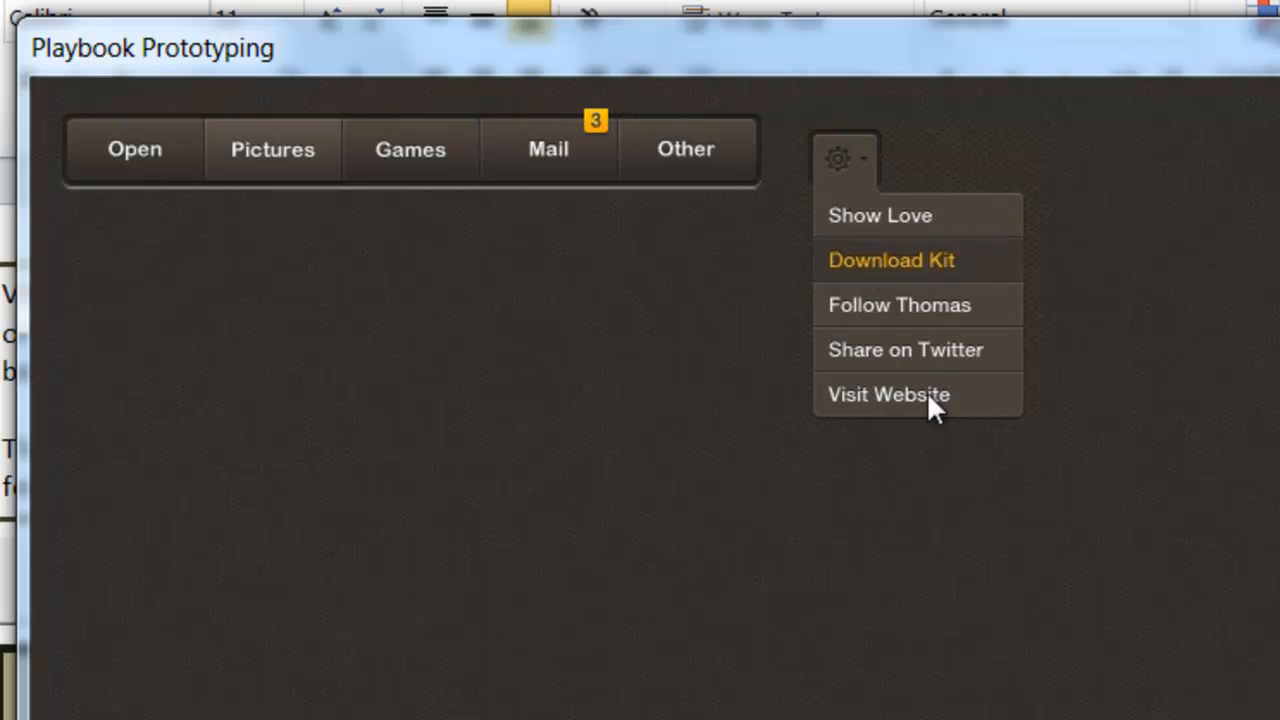
mouse_move(920, 476)
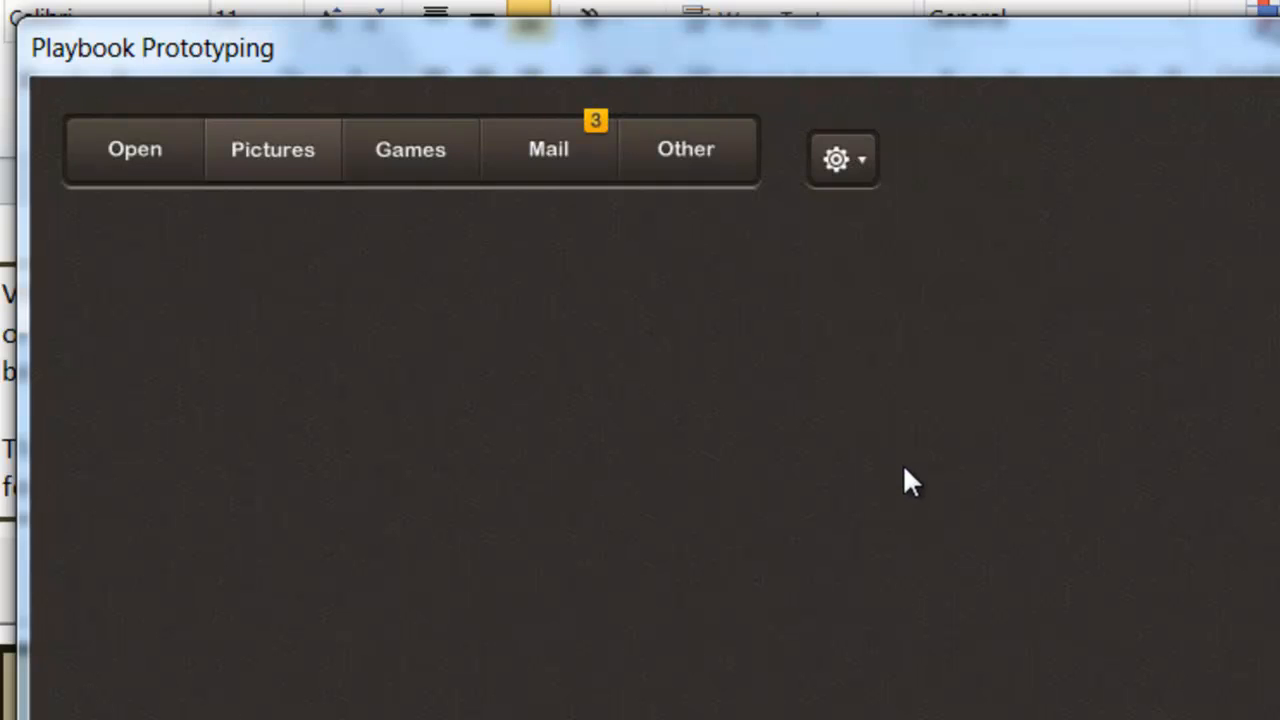
mouse_move(1090, 388)
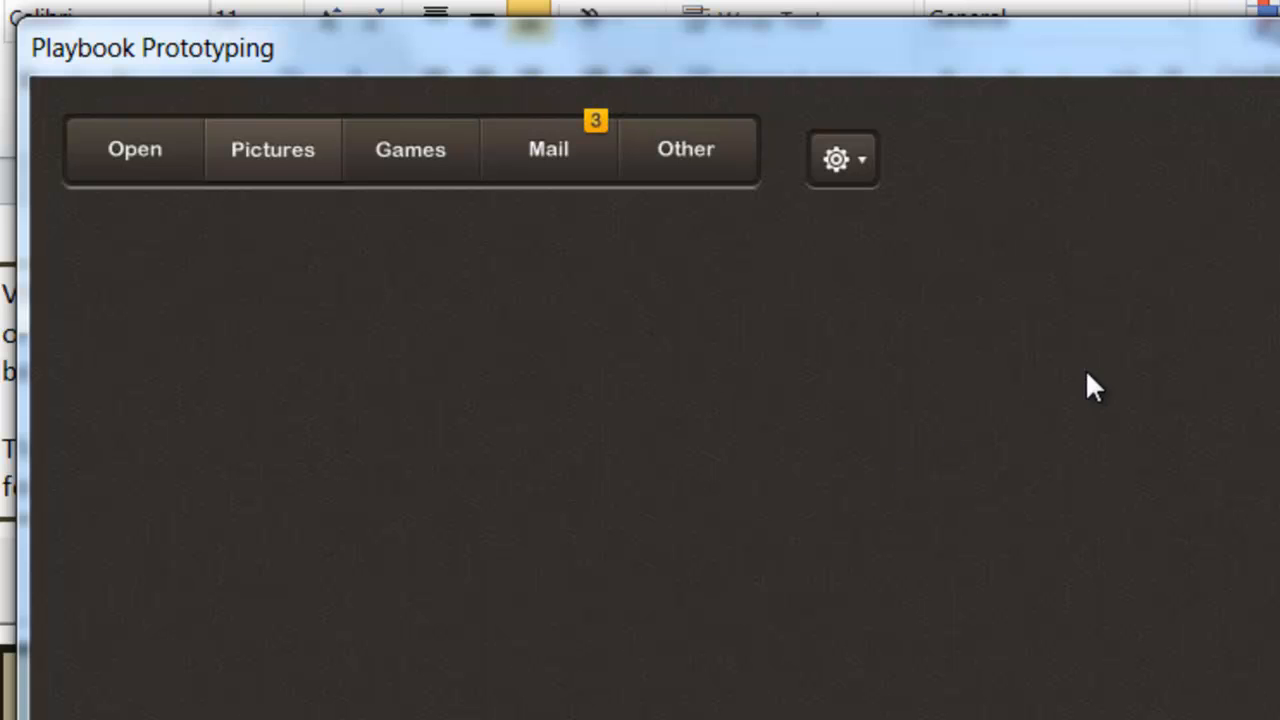
click(840, 160)
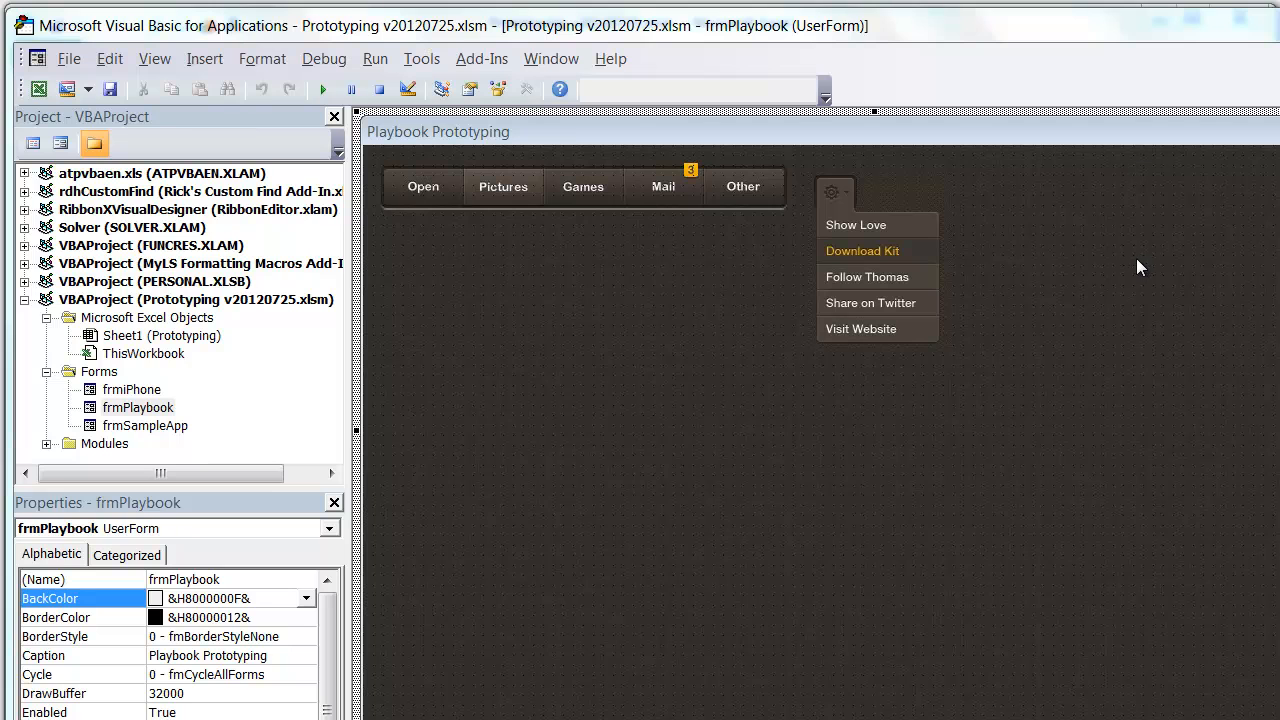
mouse_move(1144, 276)
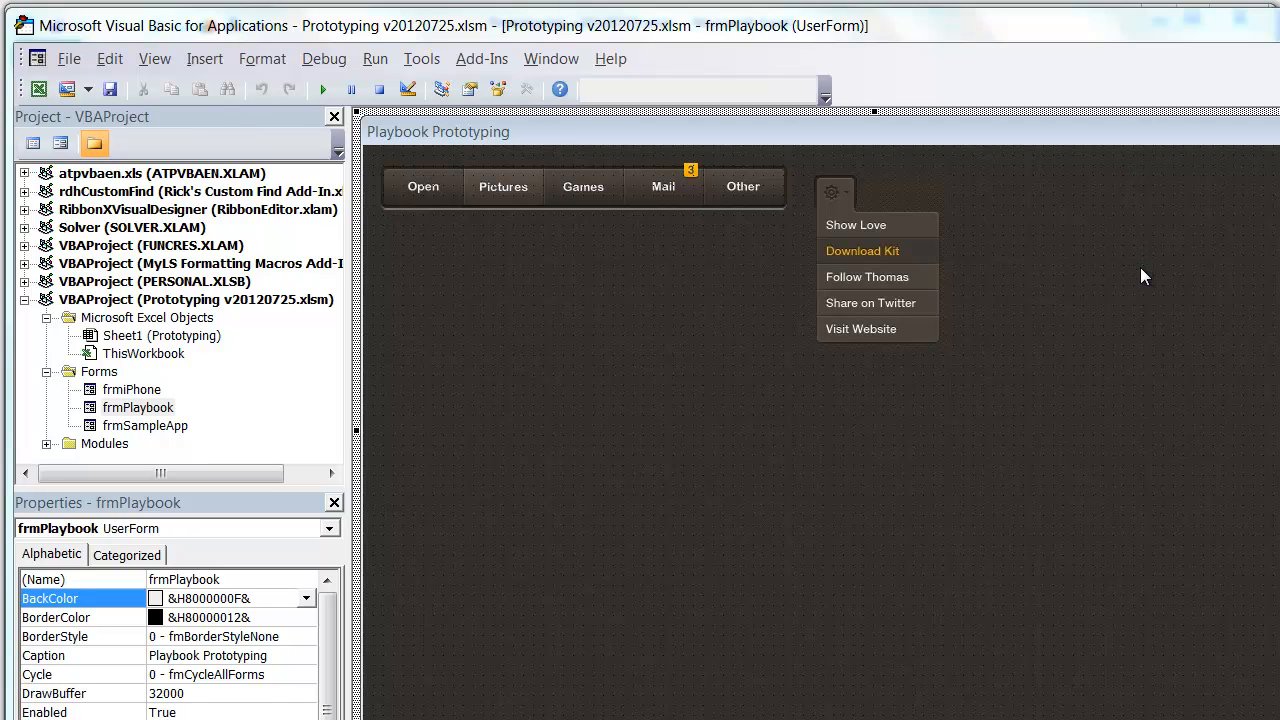
mouse_move(948, 336)
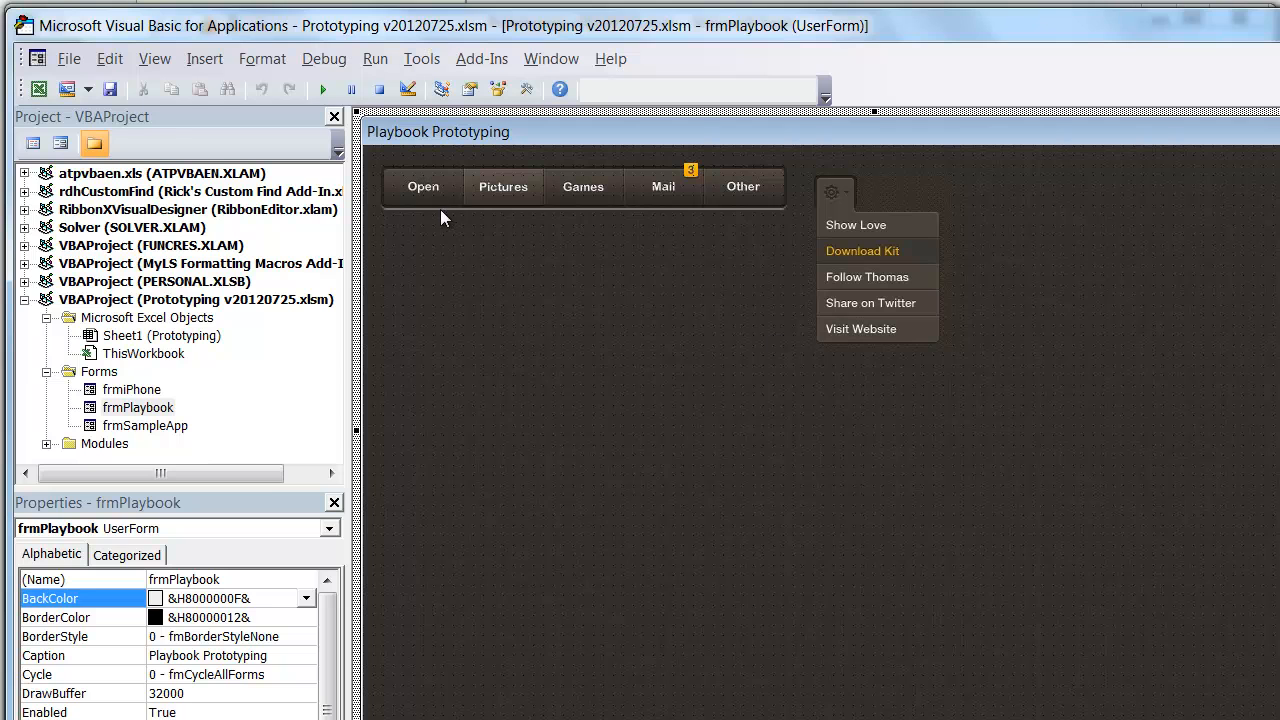
mouse_move(444, 206)
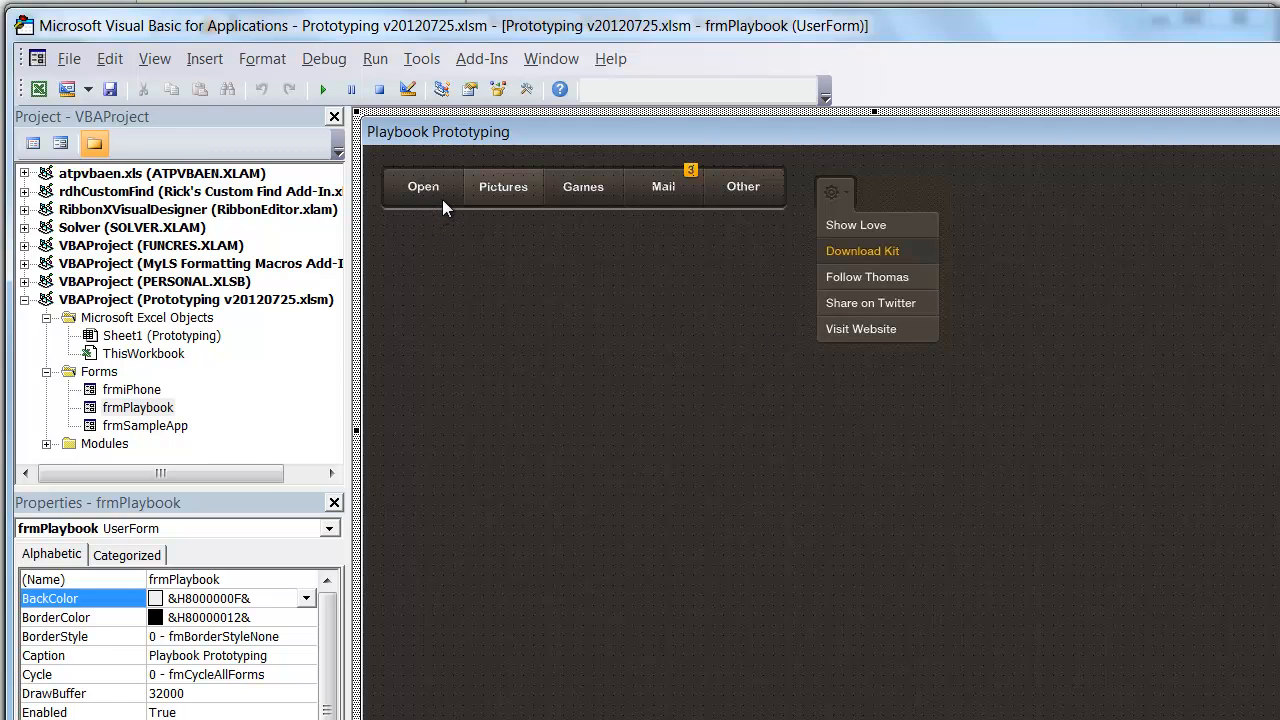
click(422, 186)
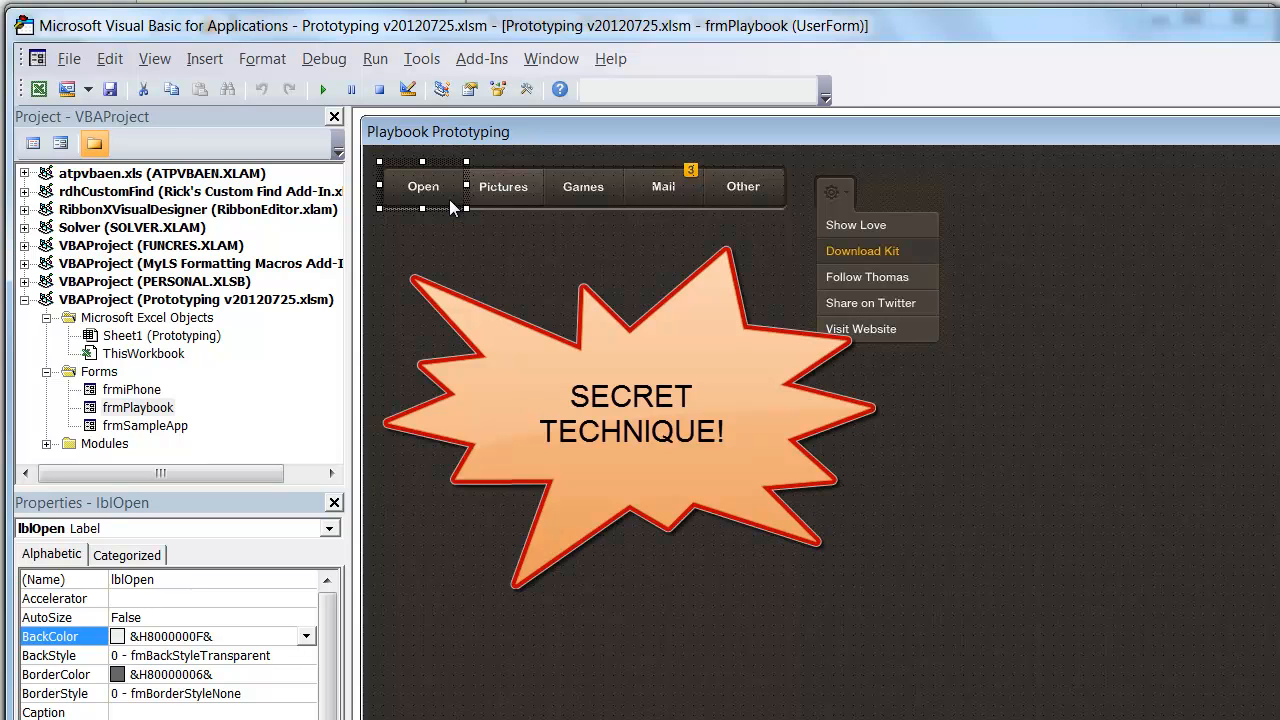
Make lblOpen opaque with a blue BackColor to visualise the hotspot area
click(584, 186)
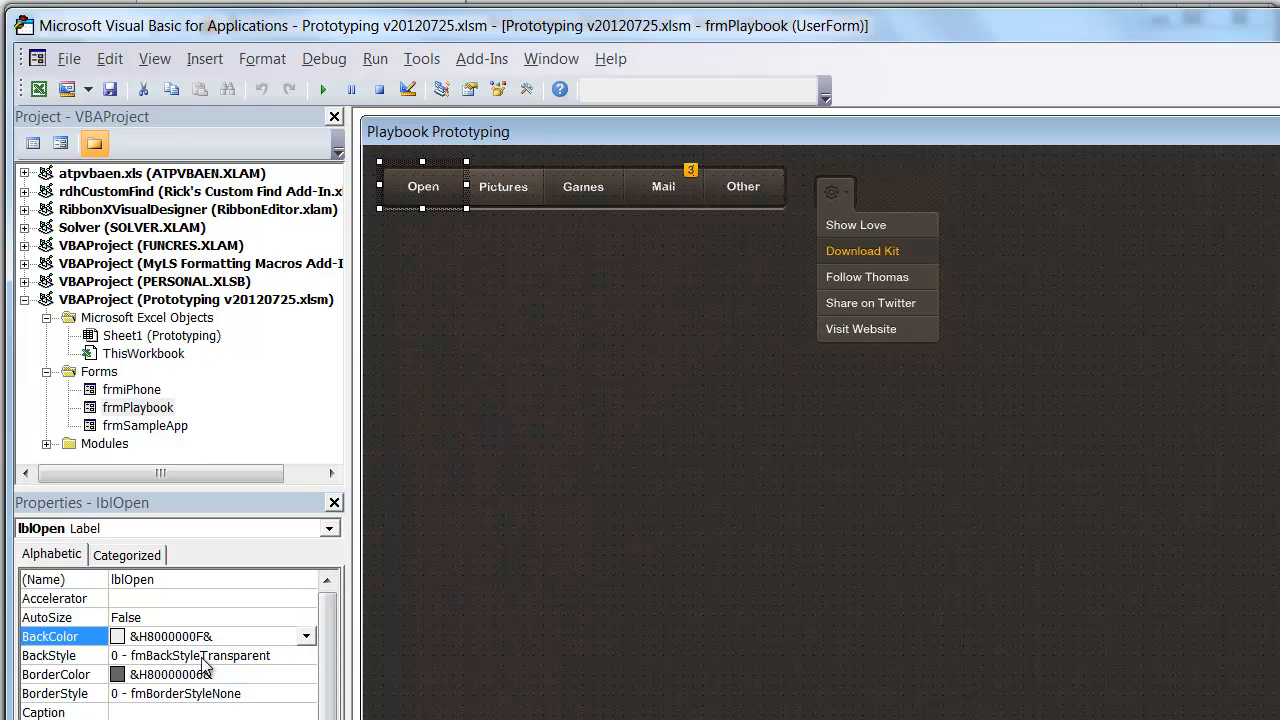
click(304, 656)
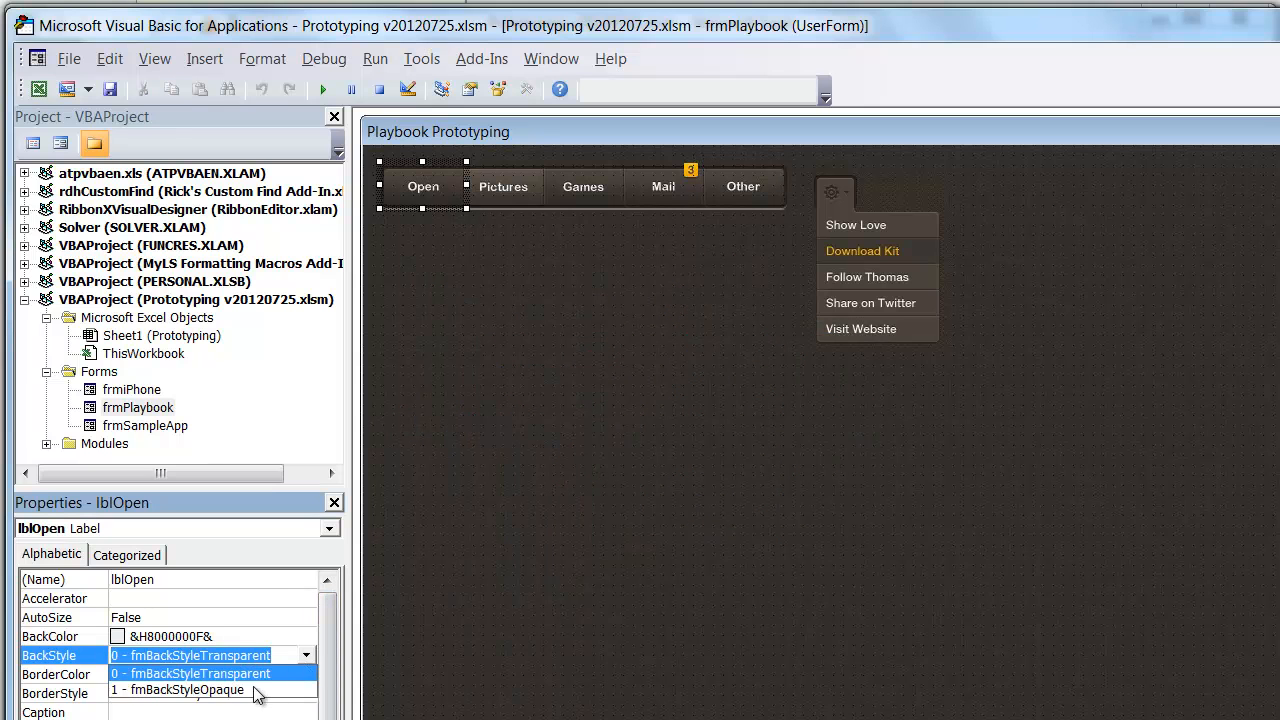
click(186, 690)
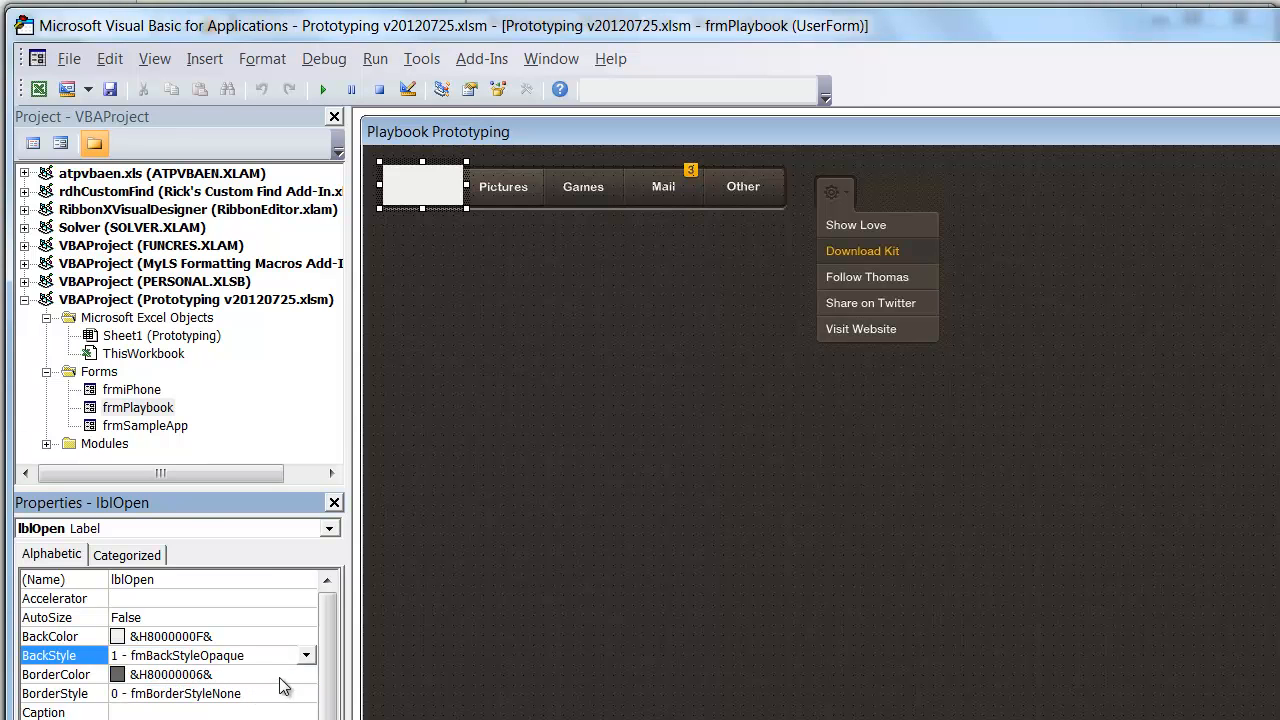
click(56, 674)
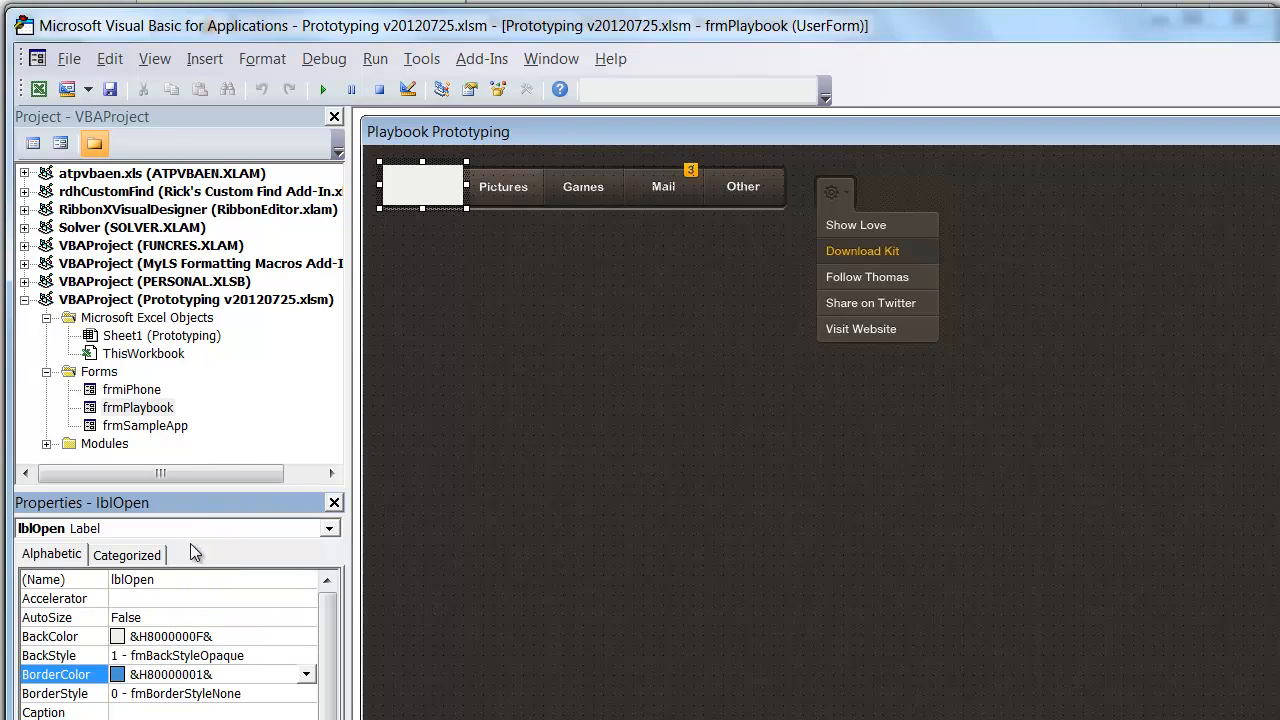
click(306, 674)
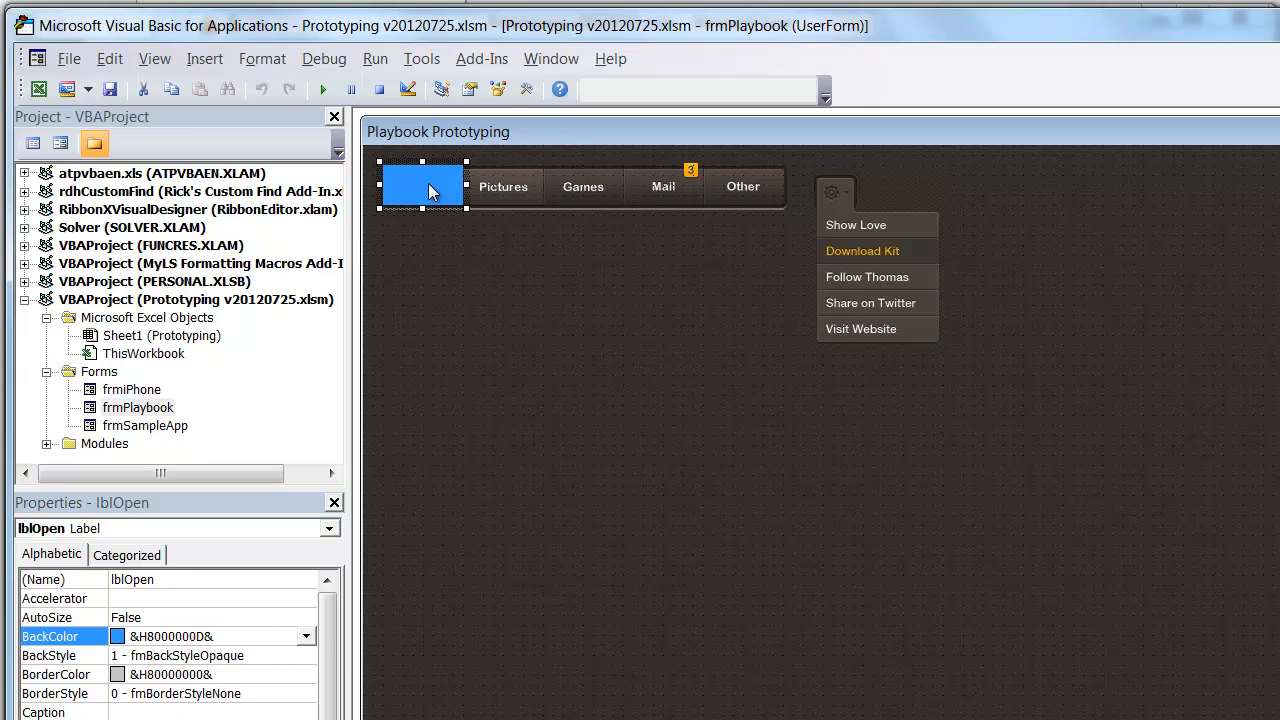
Set lblOpen BackStyle back to Transparent and return to the Playbook form's design view
click(304, 656)
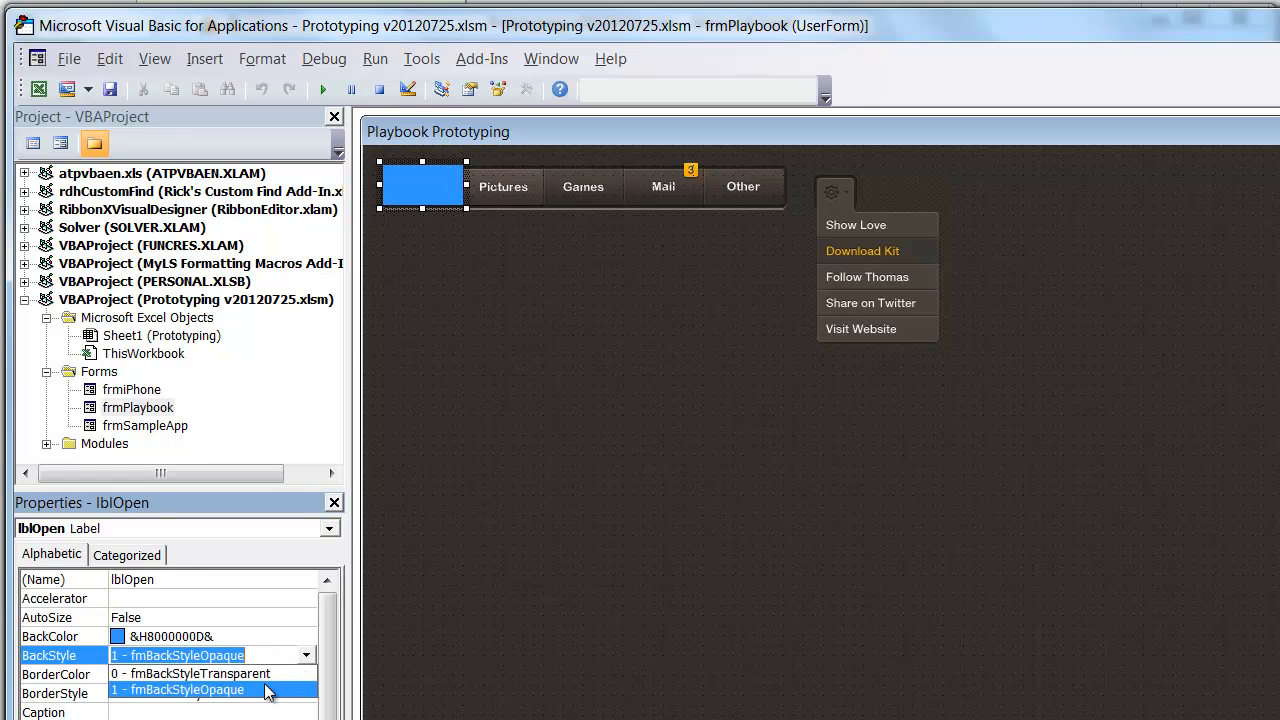
click(190, 672)
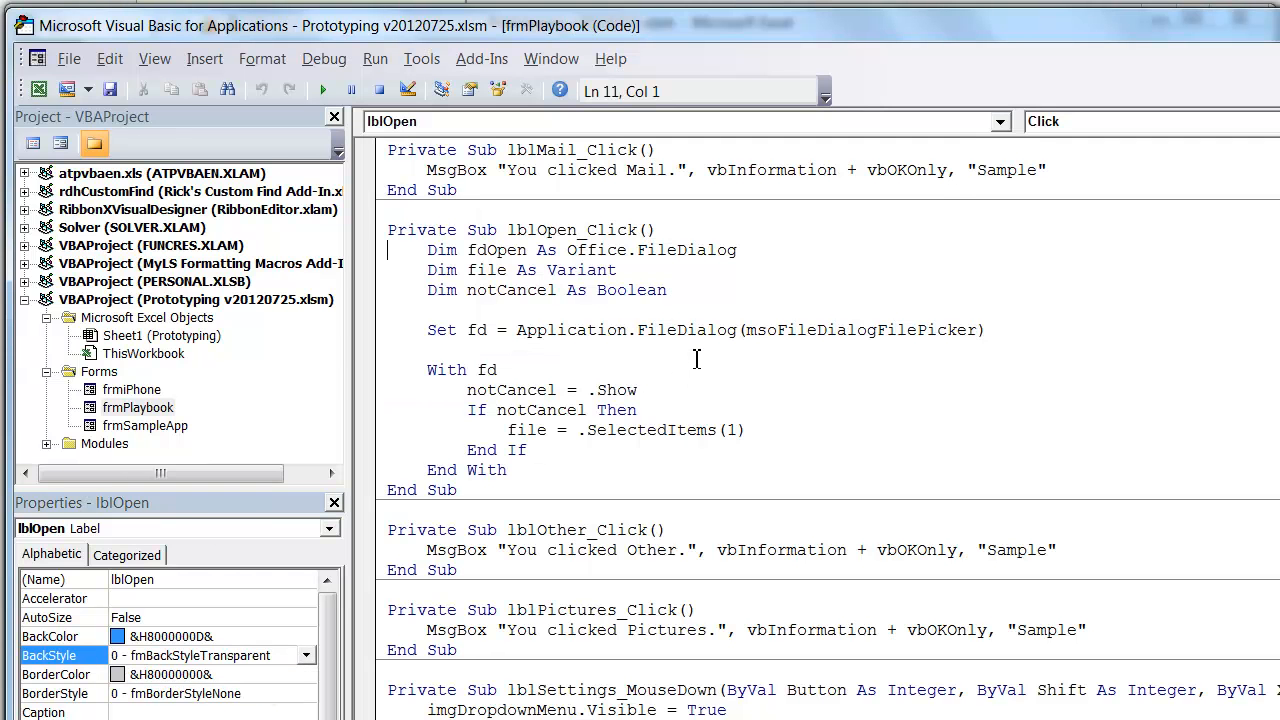
double_click(138, 408)
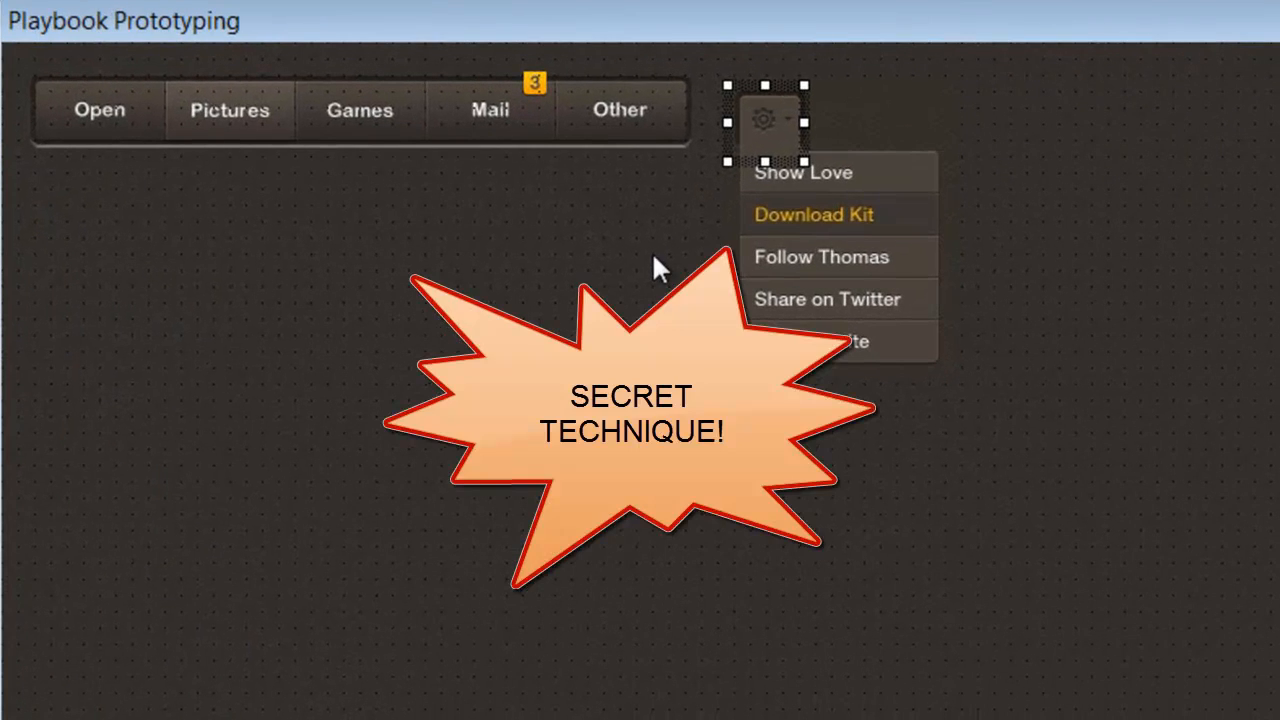
mouse_move(764, 140)
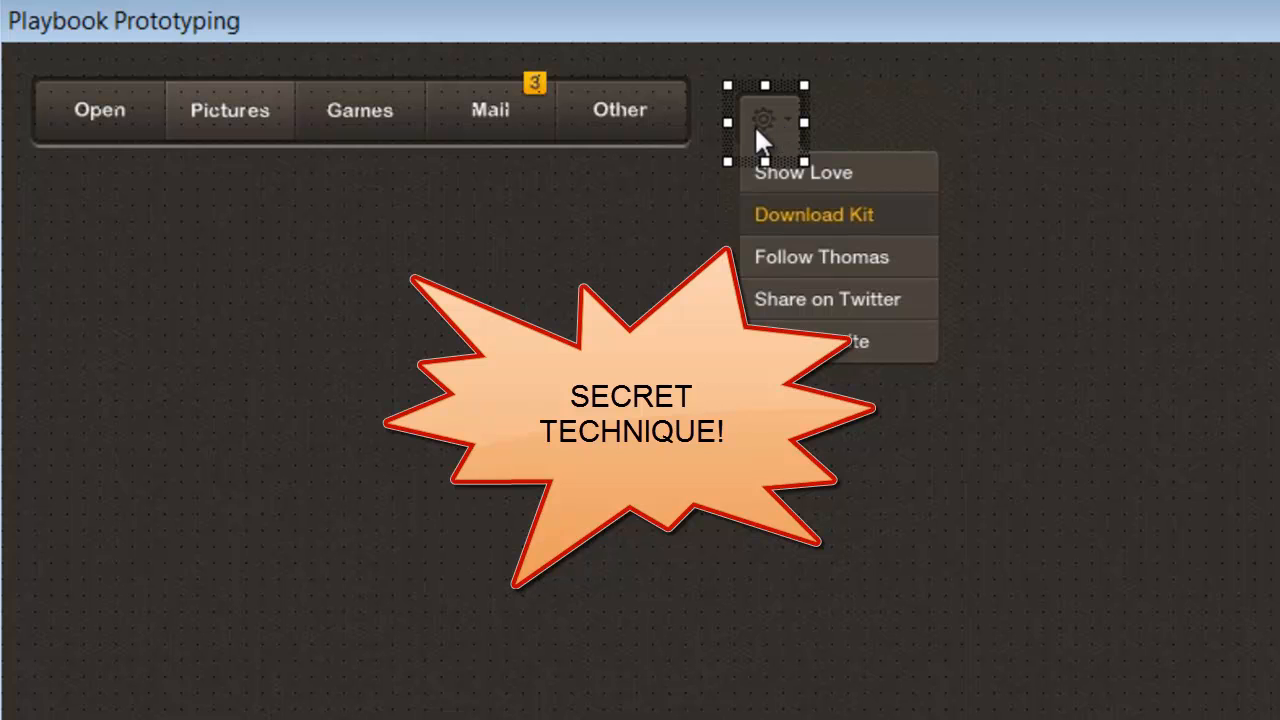
mouse_move(770, 140)
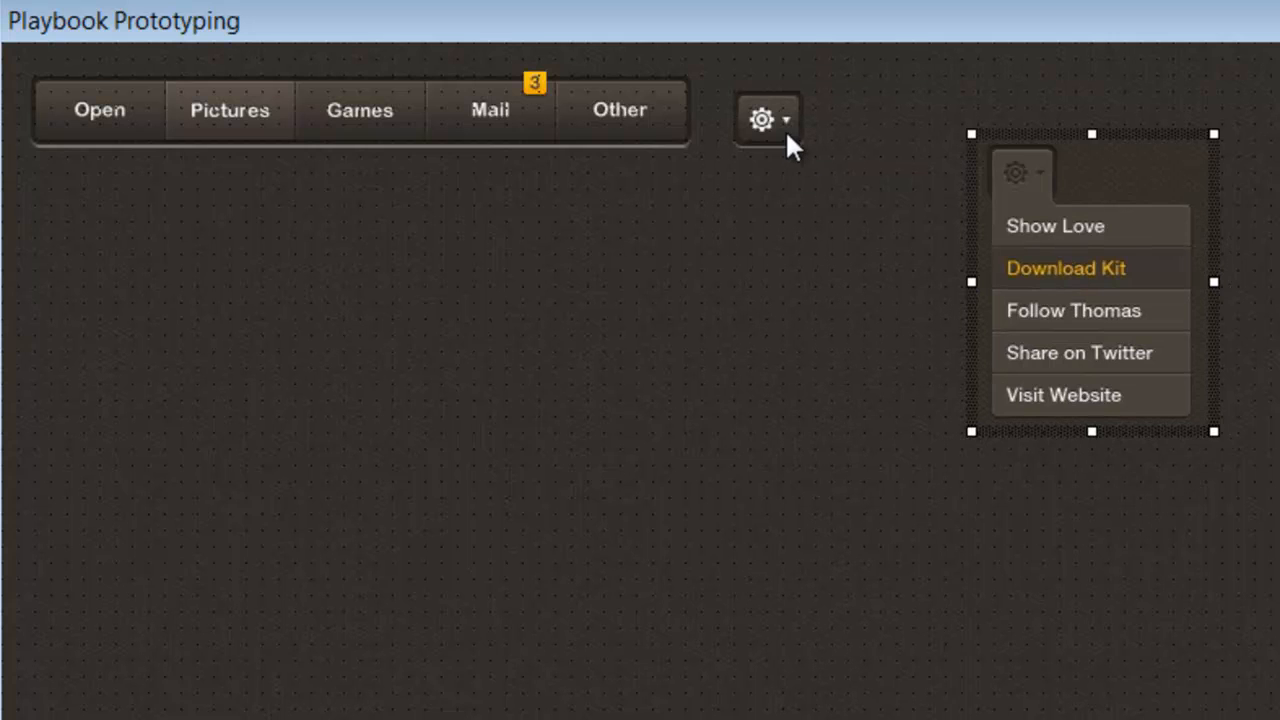
Drag the blue lblSettings hotspot label onto the gear icon above the dropdown menu image
click(762, 120)
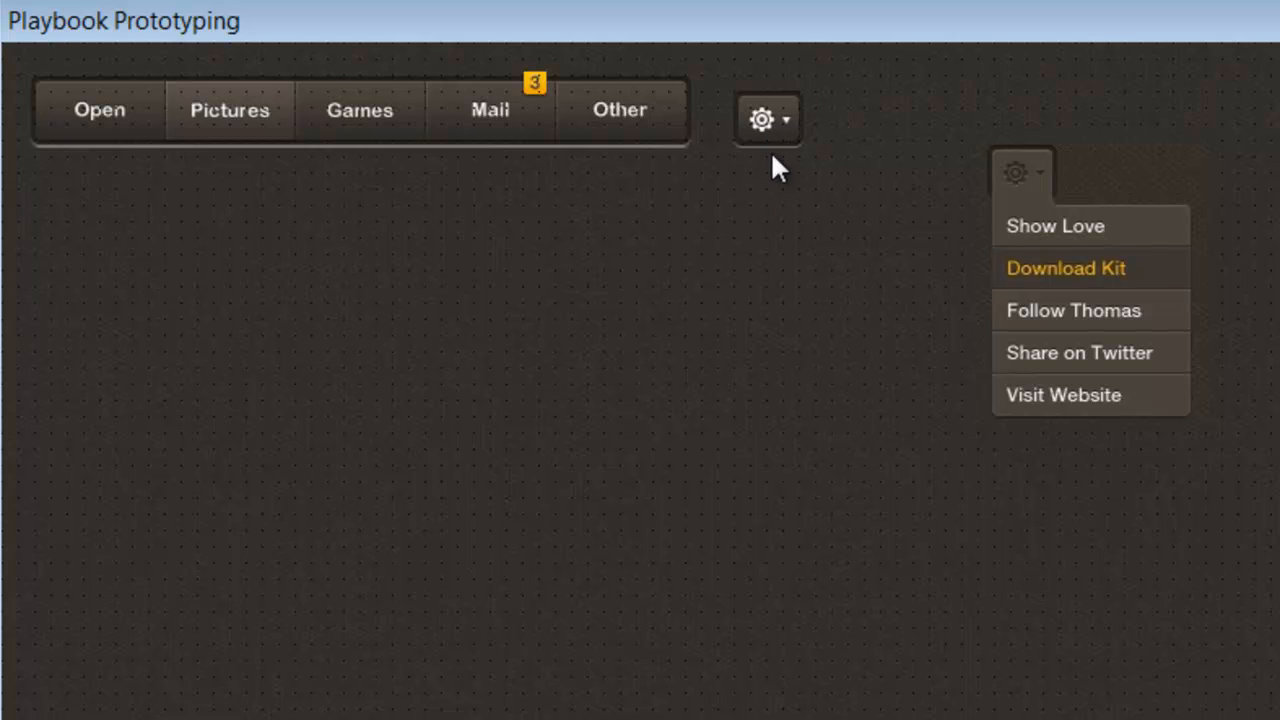
click(764, 120)
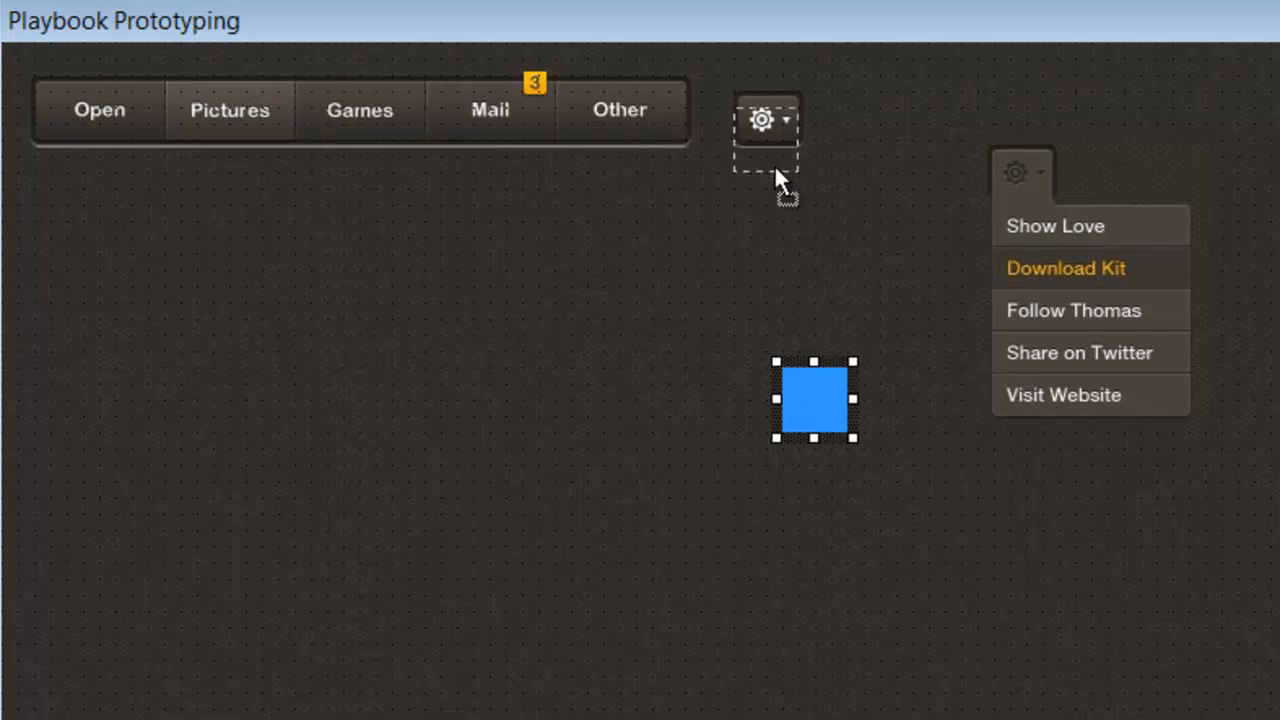
drag(814, 400, 764, 124)
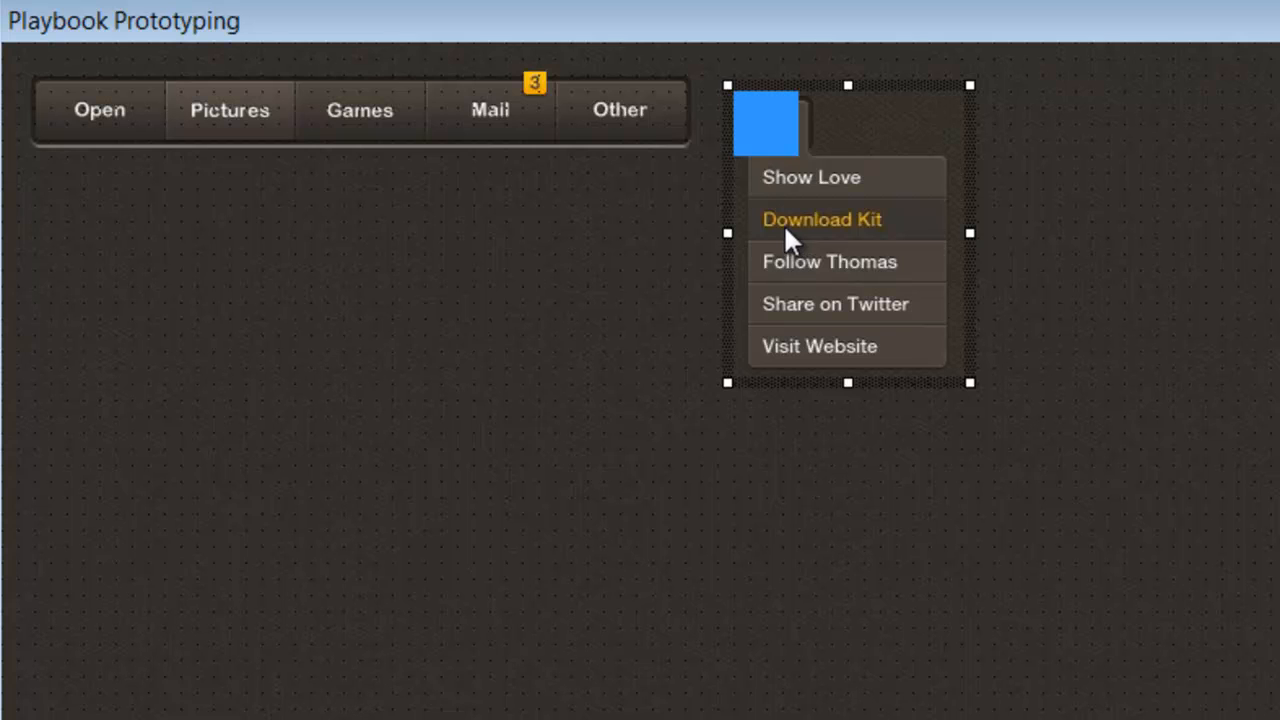
mouse_move(480, 644)
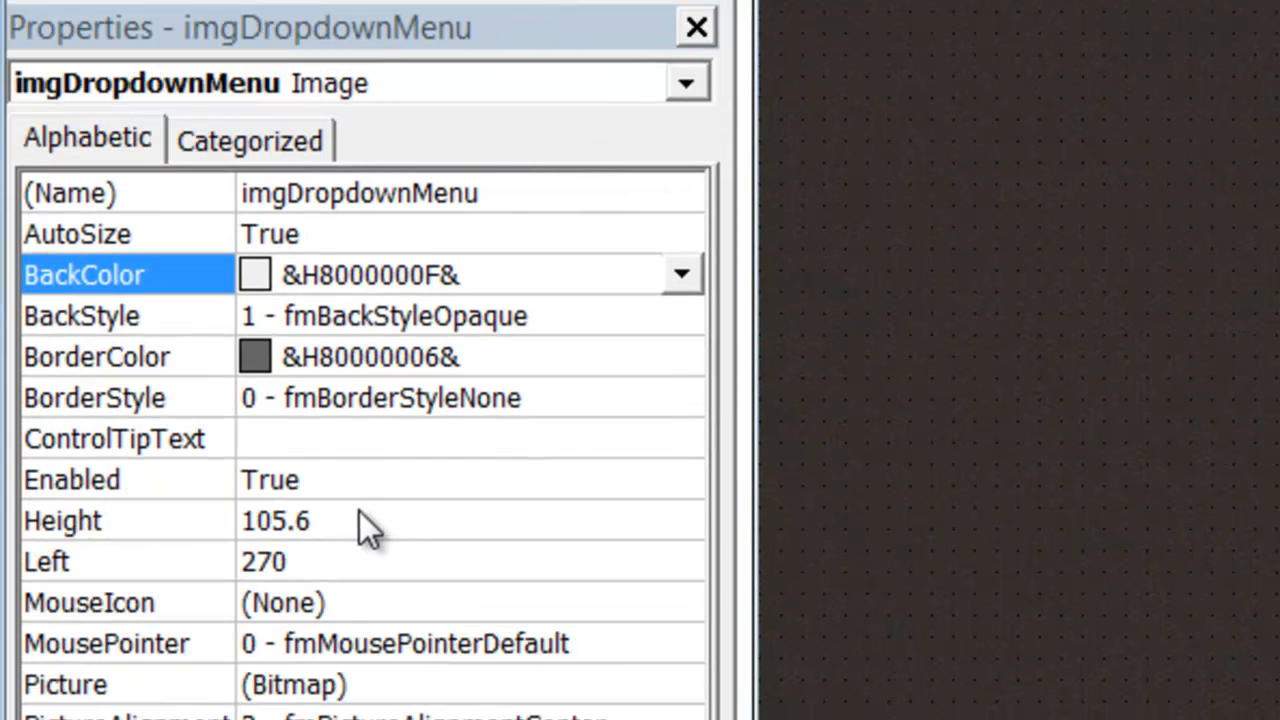
mouse_move(370, 530)
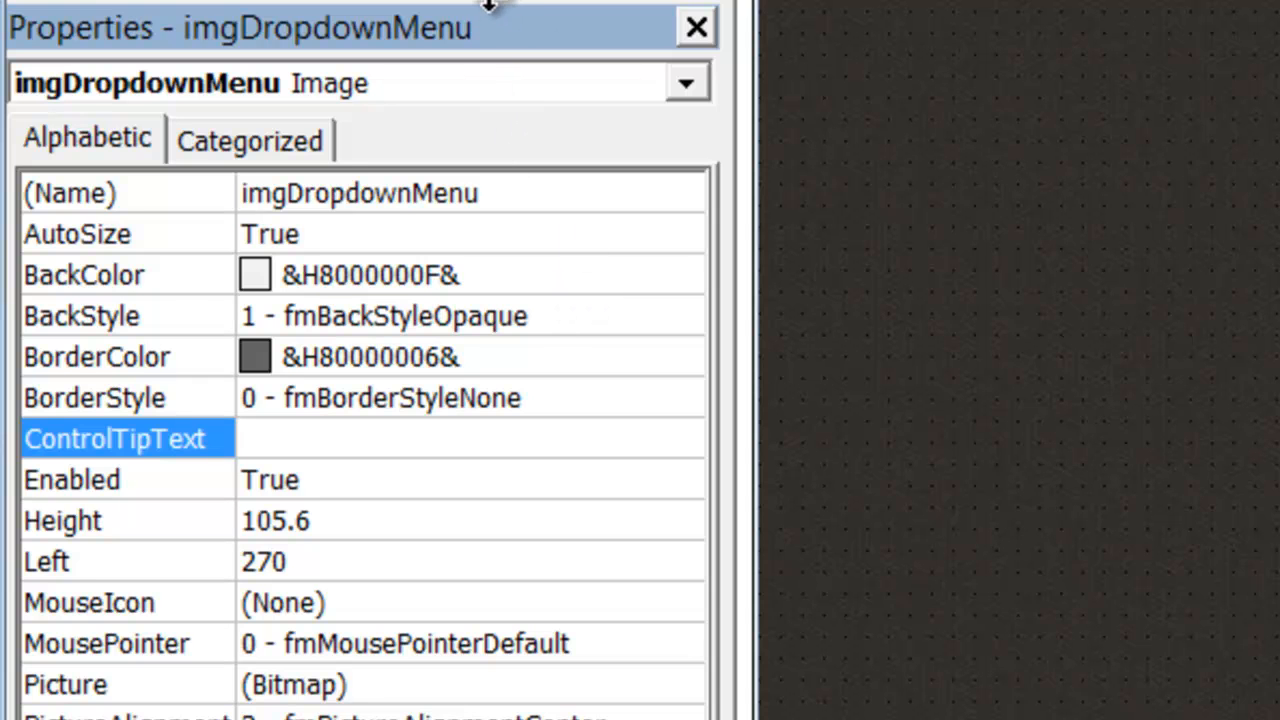
scroll(down, 3)
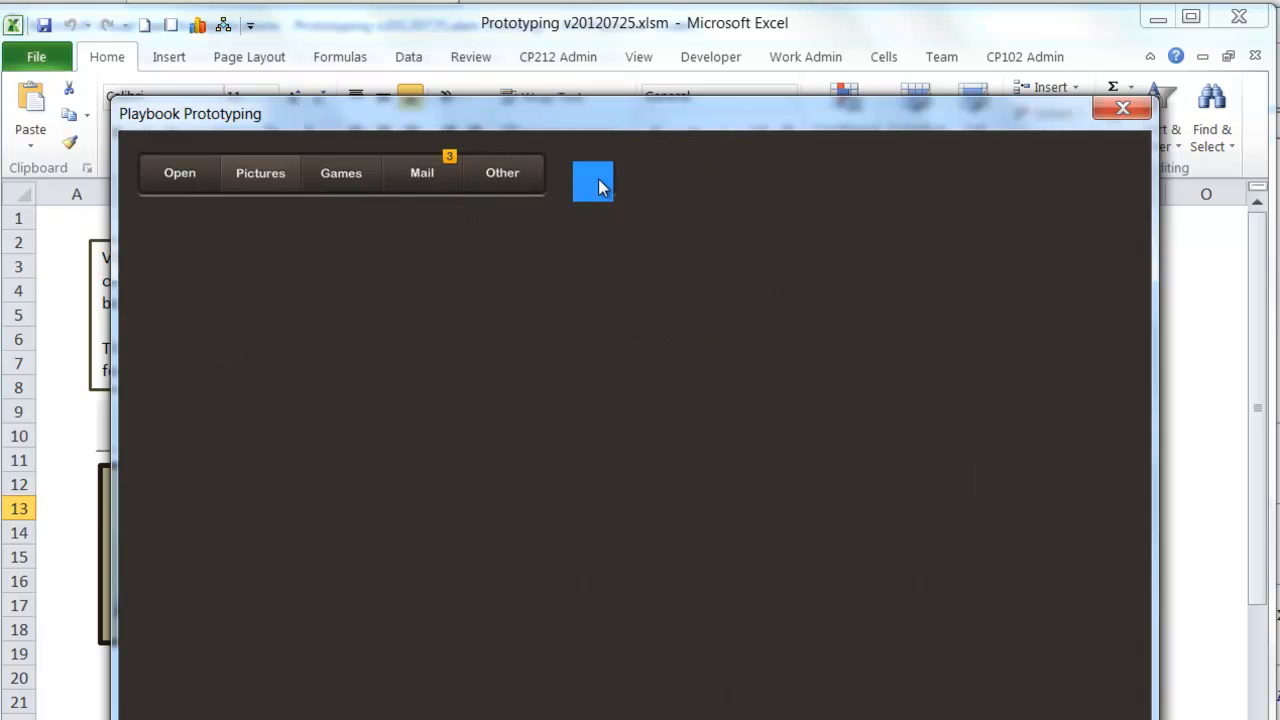
Click the blue settings hotspot in the running form to drop down the five-option menu
click(592, 182)
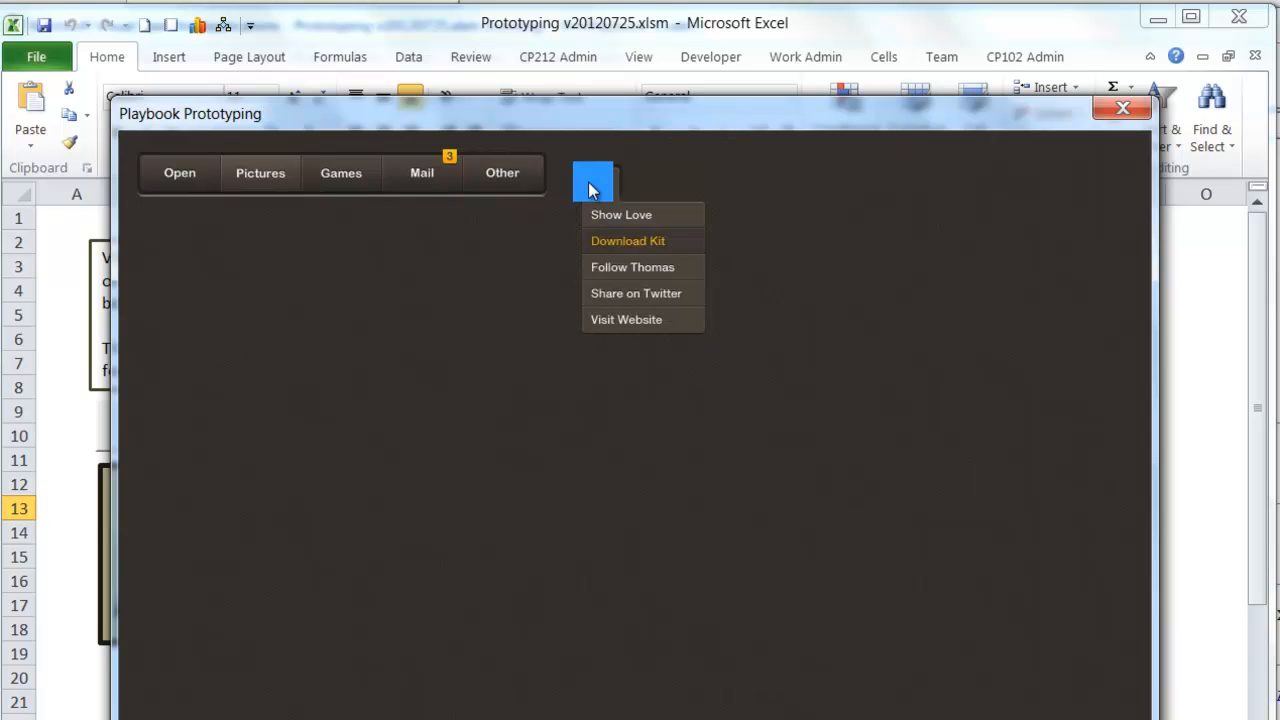
mouse_move(628, 192)
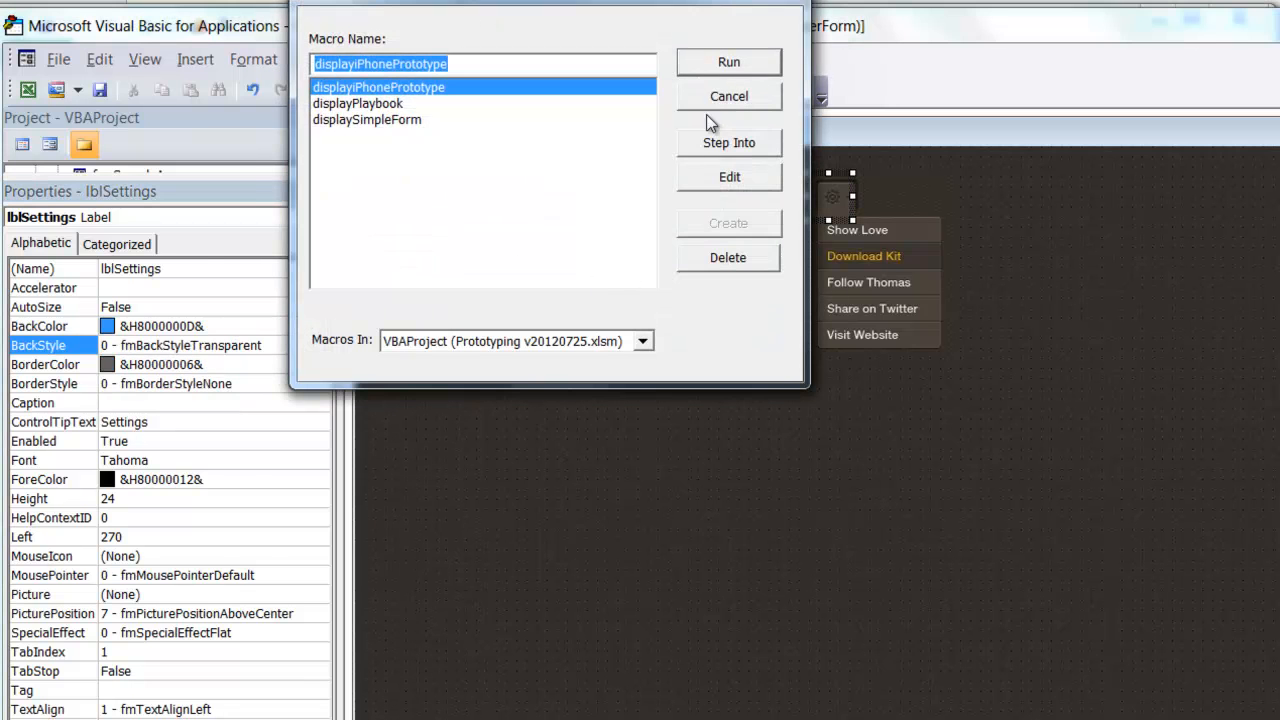
Rerun the Playbook form and toggle the settings dropdown on and off via the transparent gear hotspot
click(728, 62)
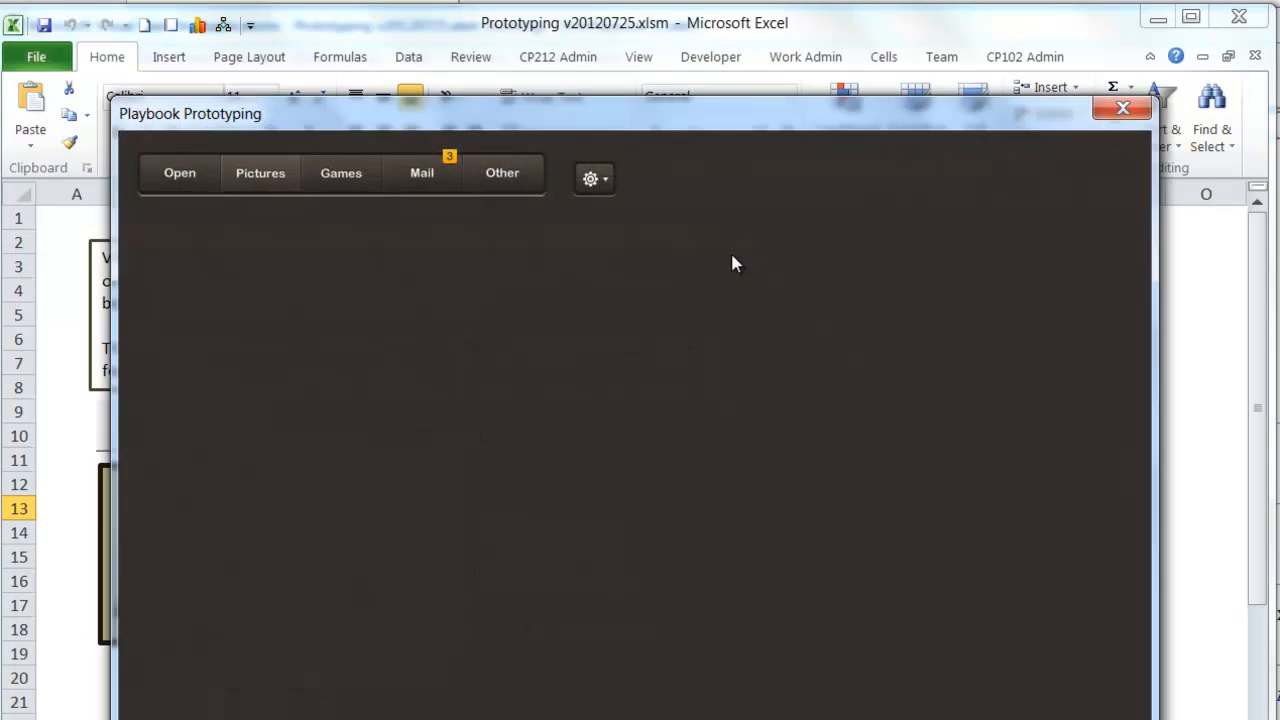
click(592, 178)
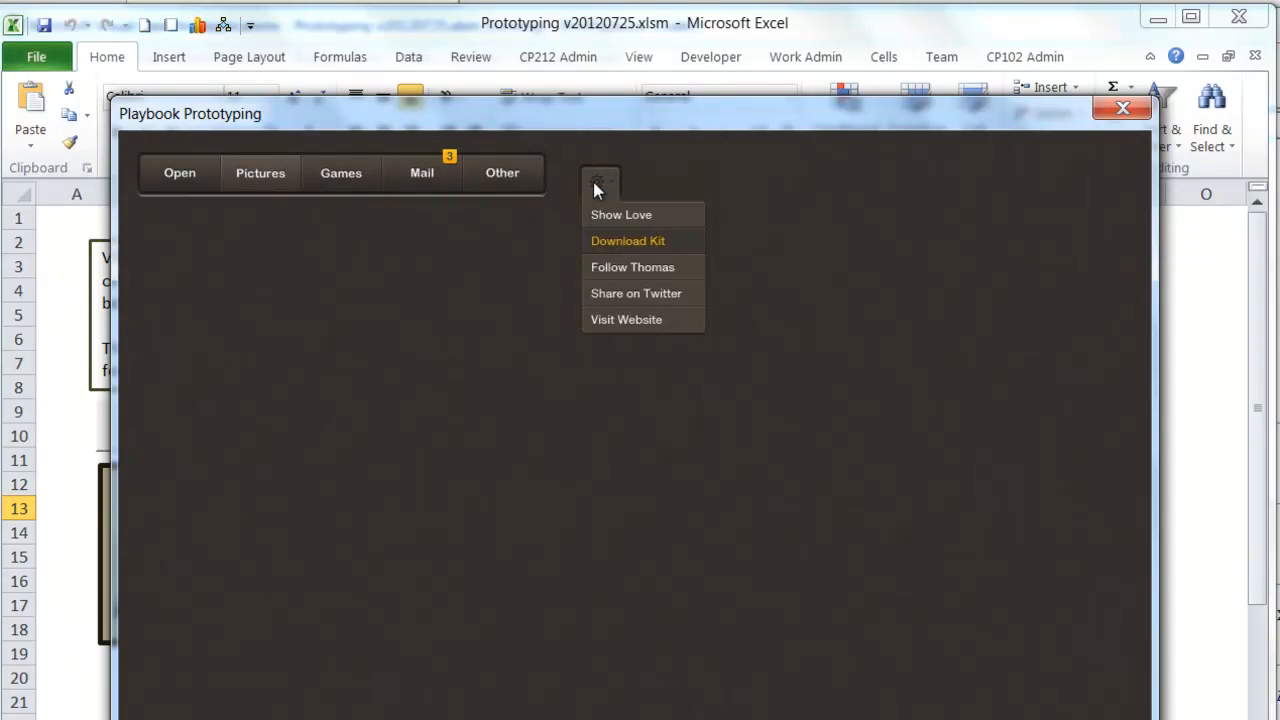
click(596, 178)
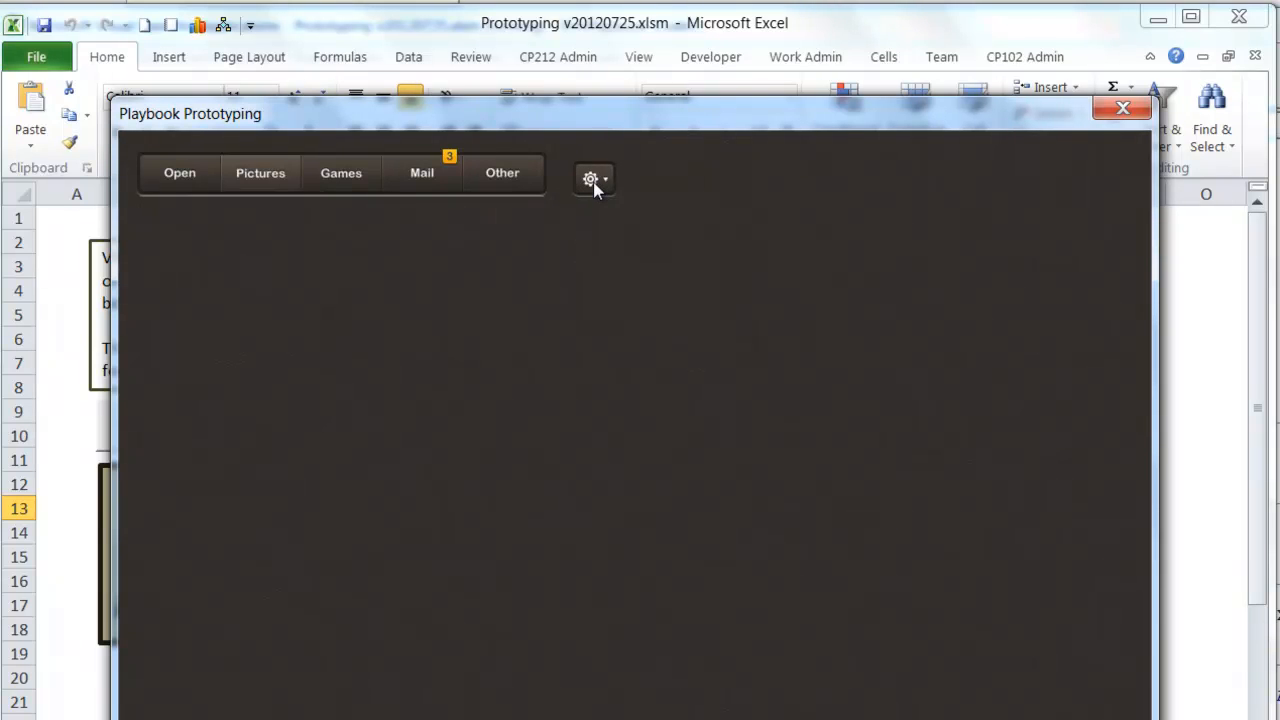